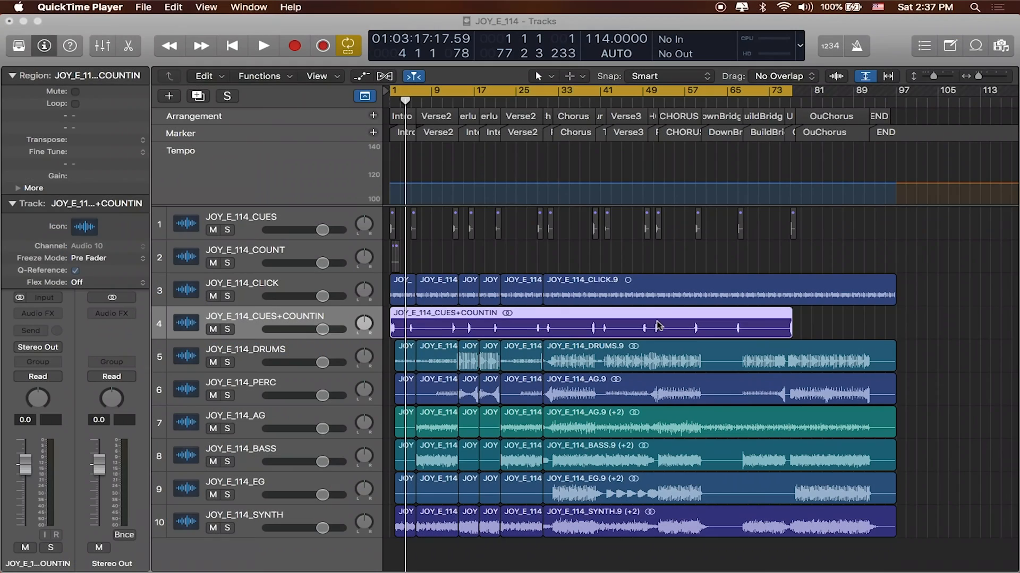
mouse_move(941, 487)
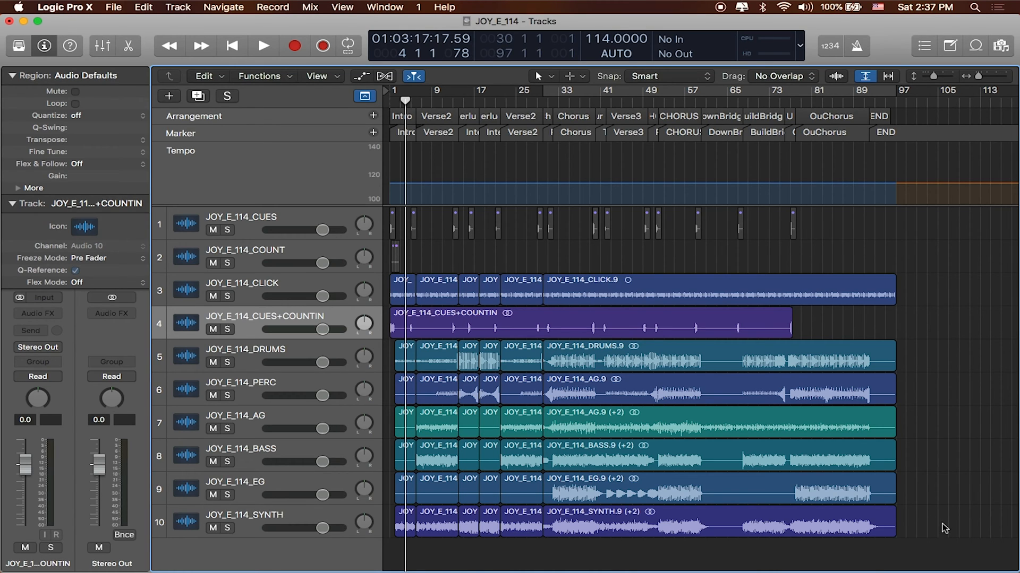
mouse_move(941, 535)
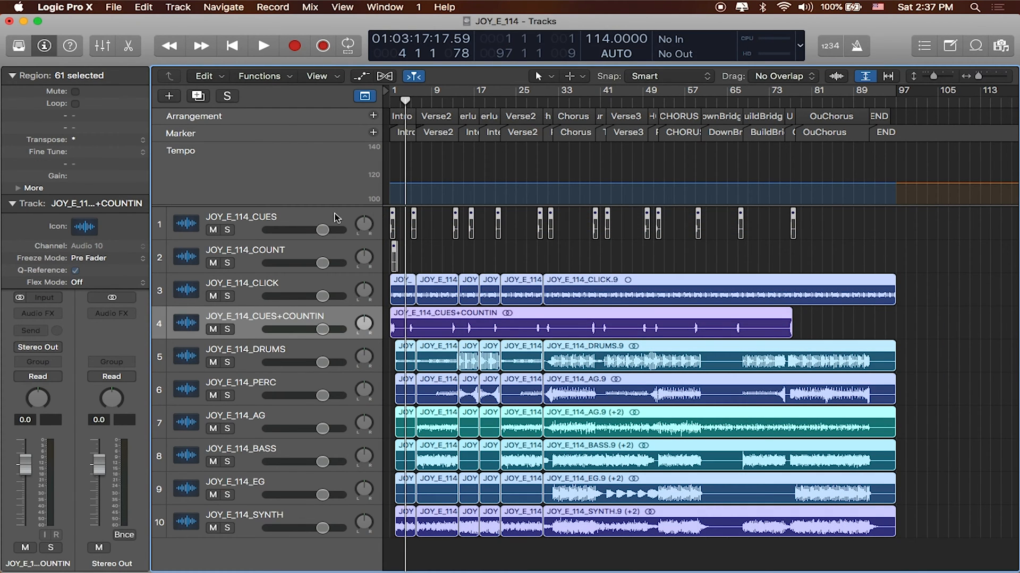
Make JOY_E_114_CUES the active track after selecting all 61 regions
left_click(260, 216)
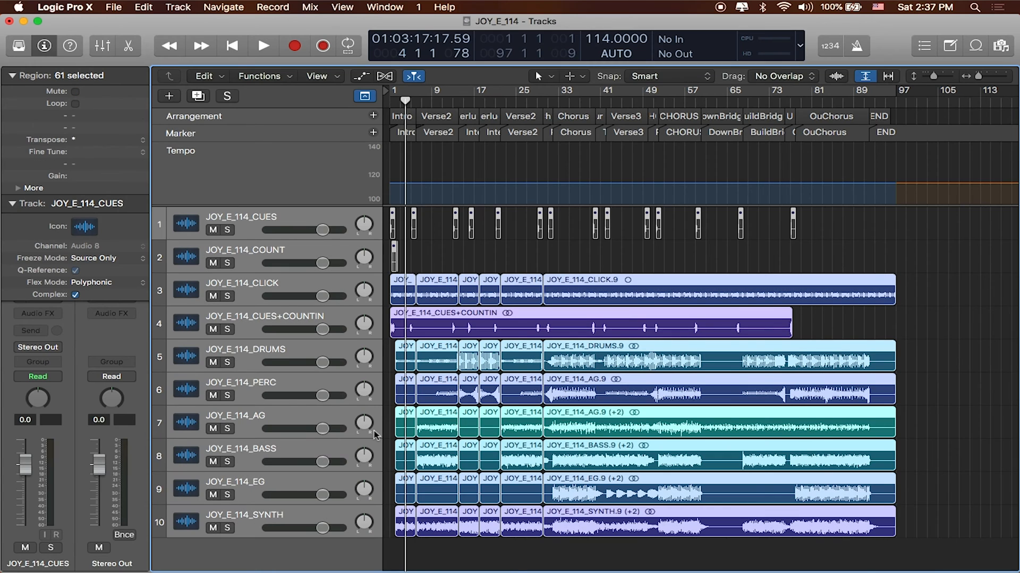
mouse_move(291, 219)
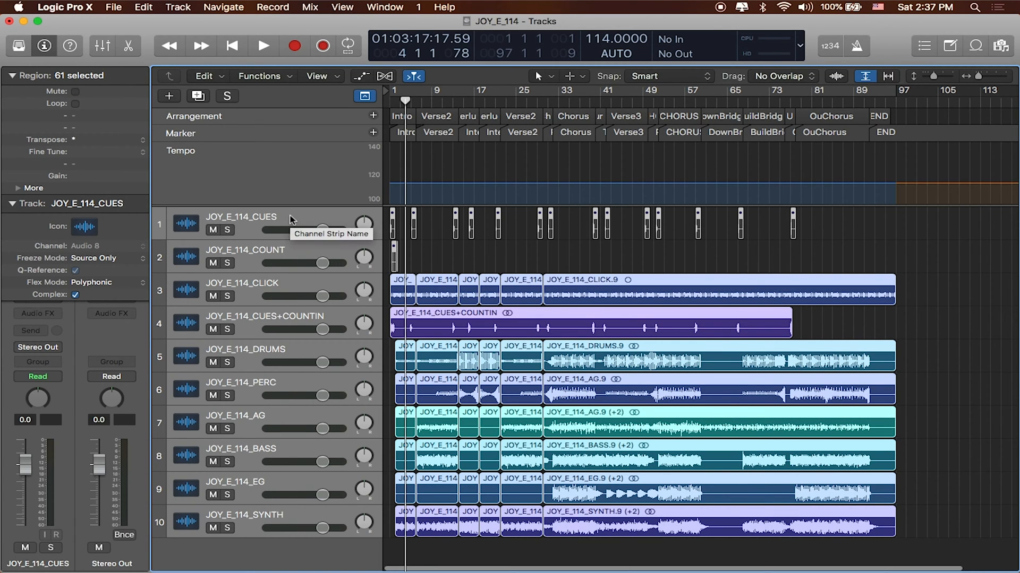
From the track header menu, choose Create Track Stack and select Folder Stack with details shown
right_click(289, 217)
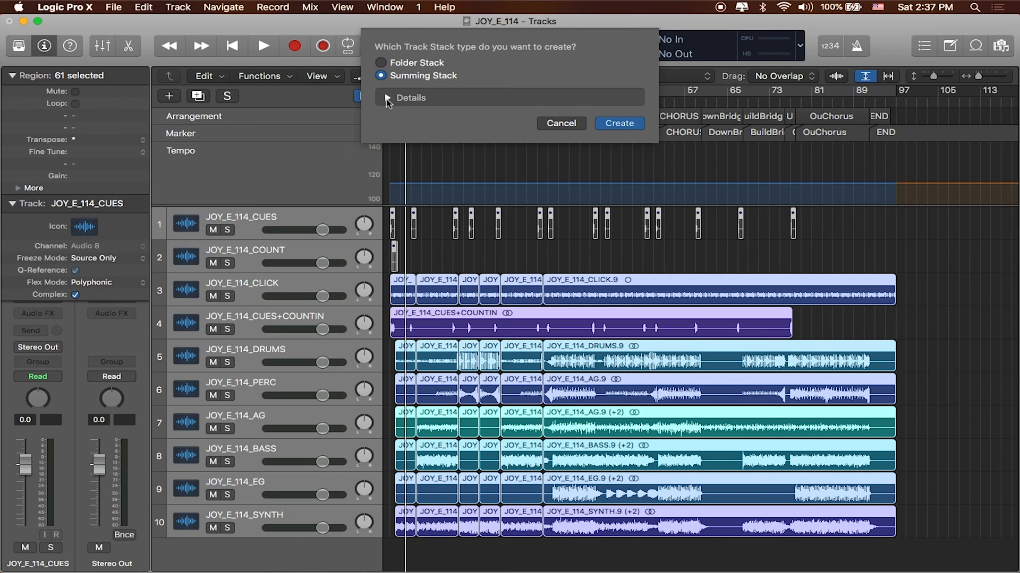
left_click(387, 98)
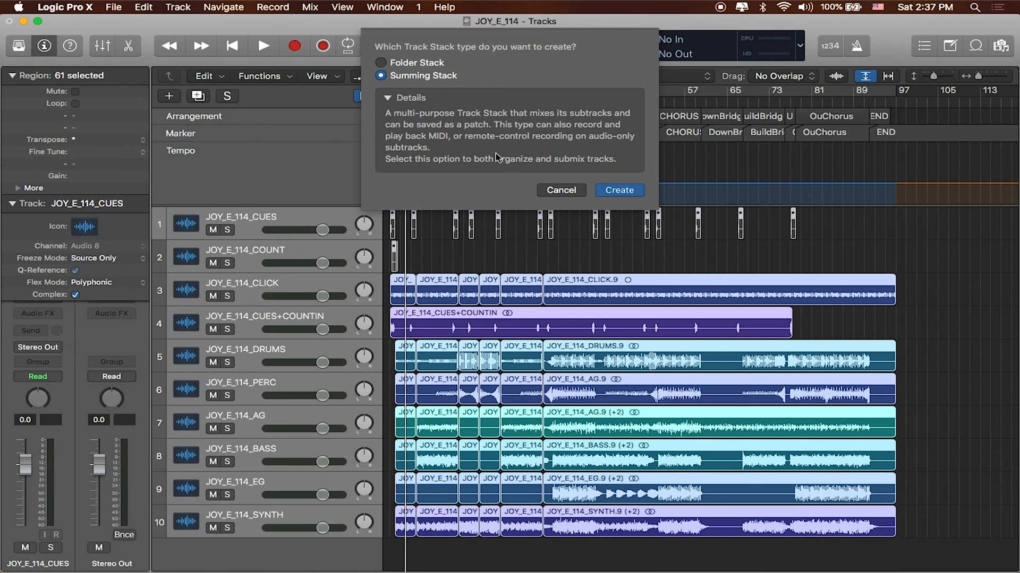
mouse_move(472, 64)
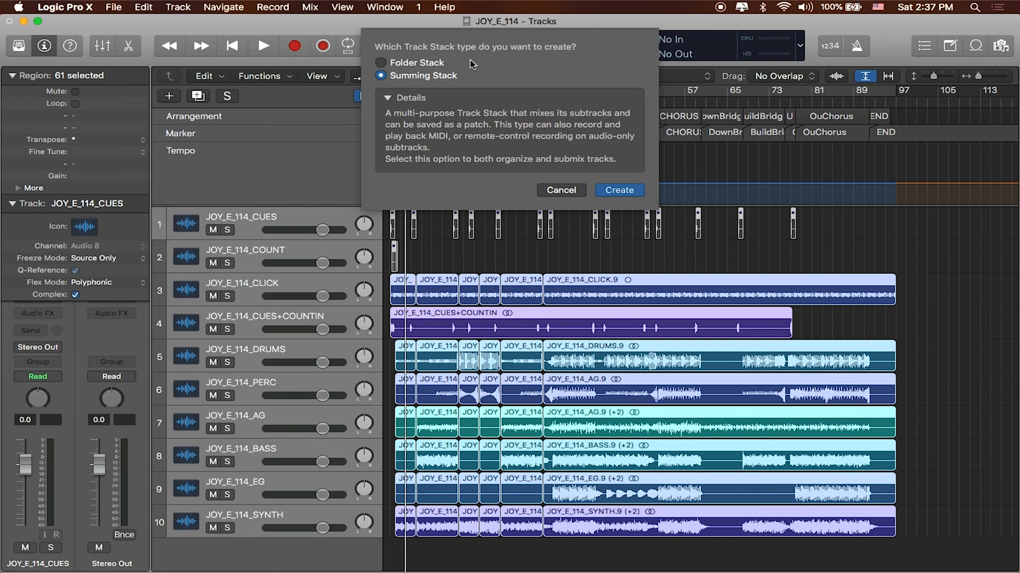
left_click(382, 62)
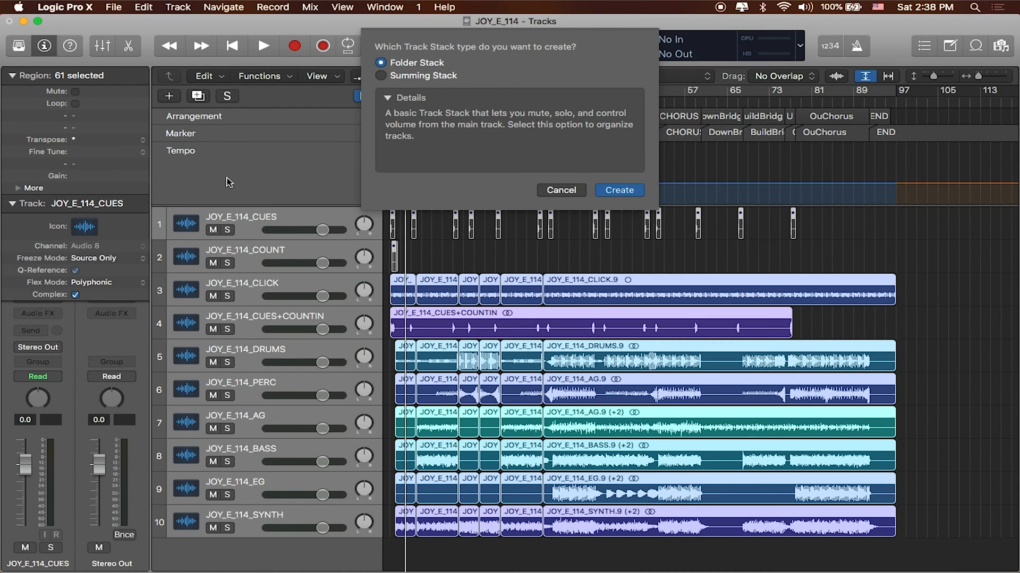
mouse_move(447, 114)
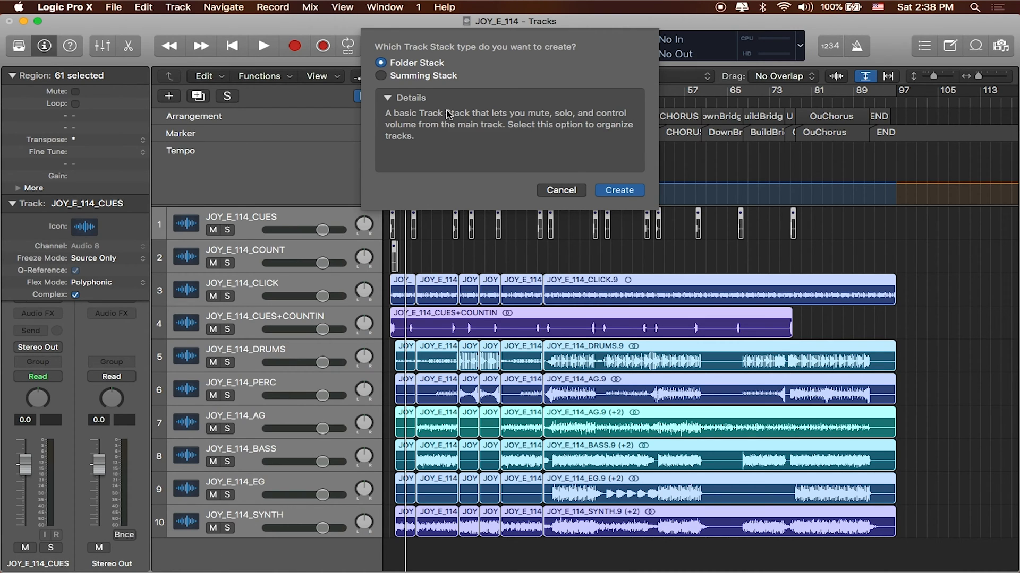
mouse_move(400, 296)
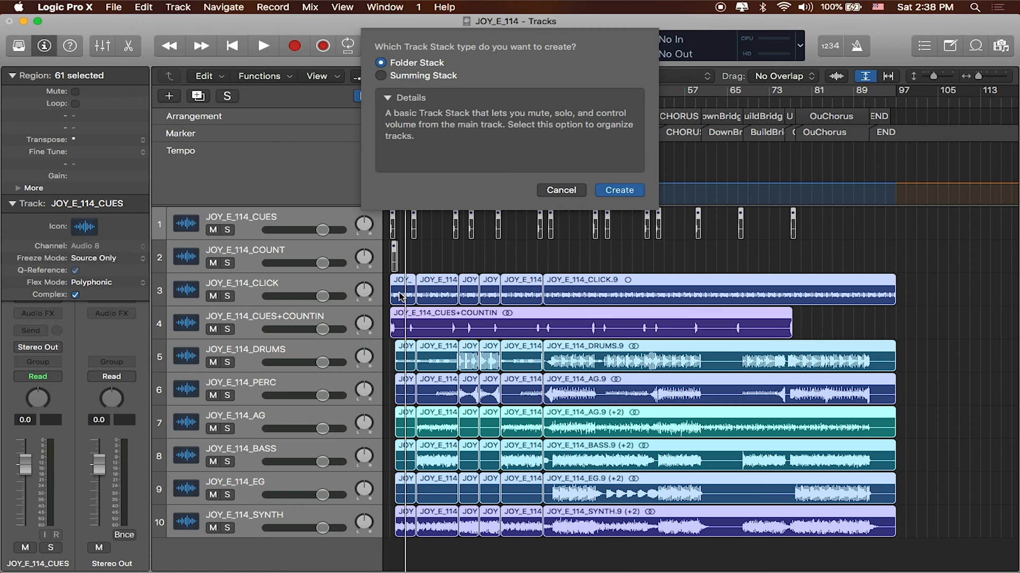
mouse_move(635, 210)
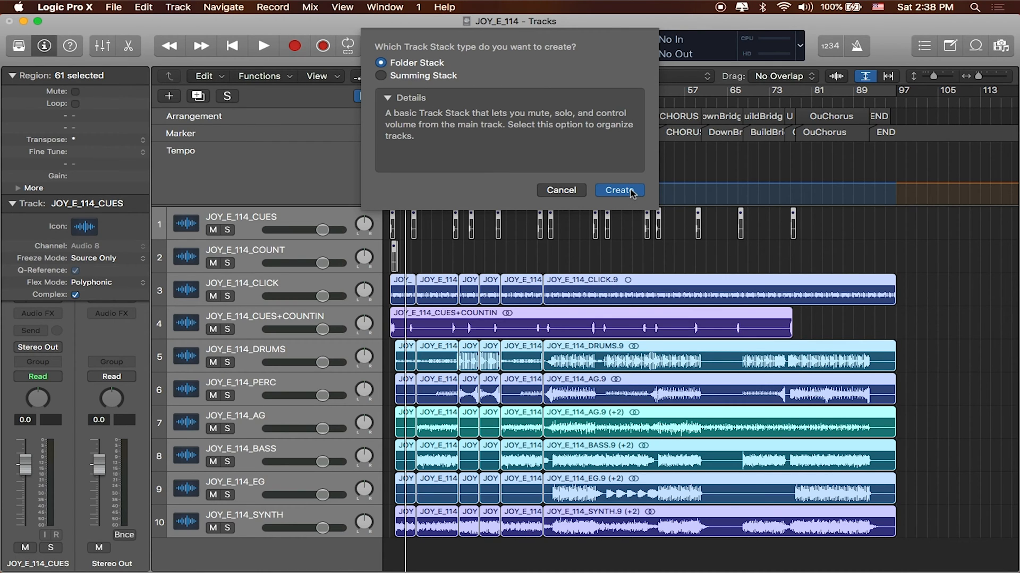
Create folder stack Sub 1 from the ten JOY_E_114 tracks
left_click(618, 190)
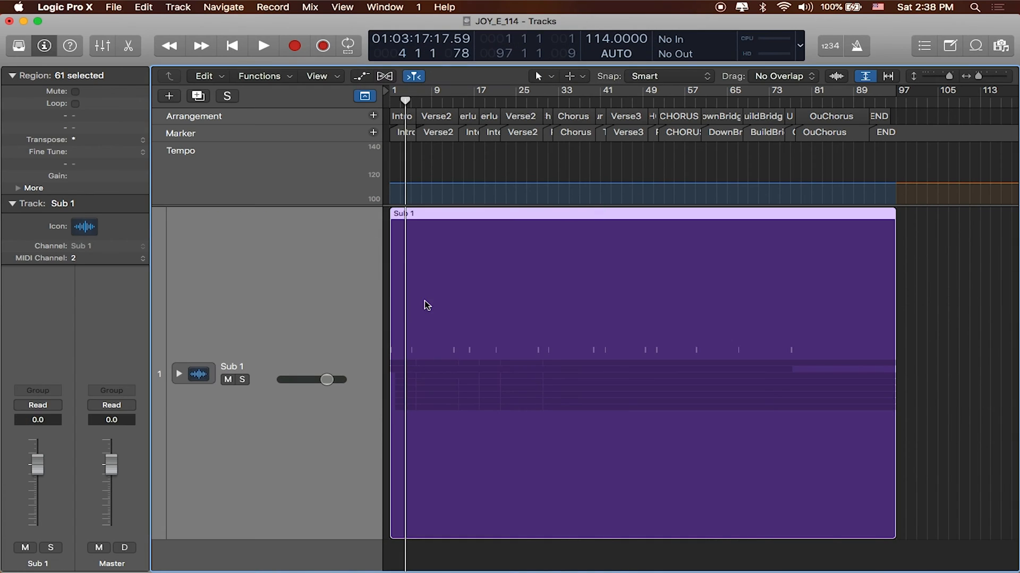
mouse_move(187, 468)
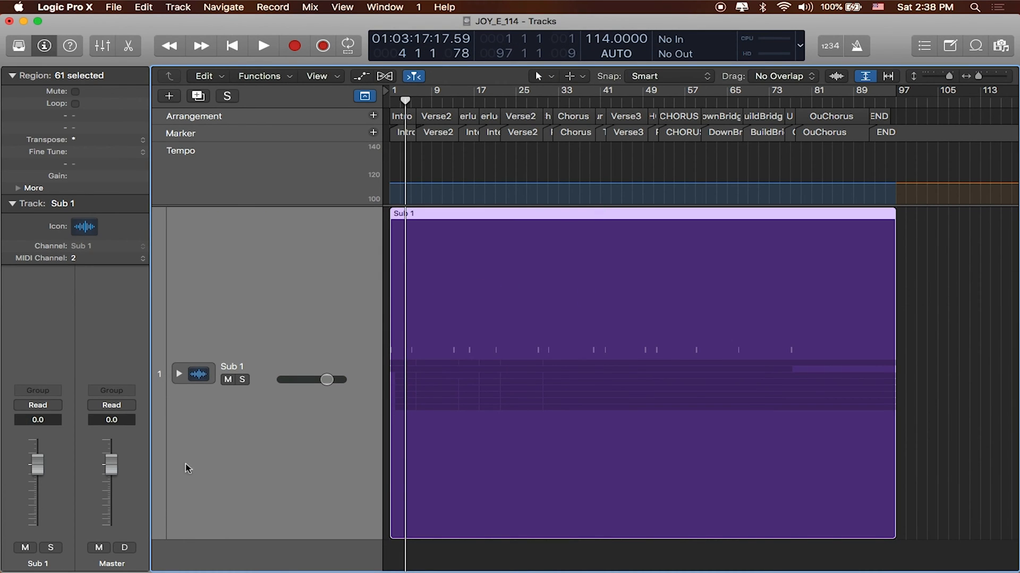
mouse_move(853, 76)
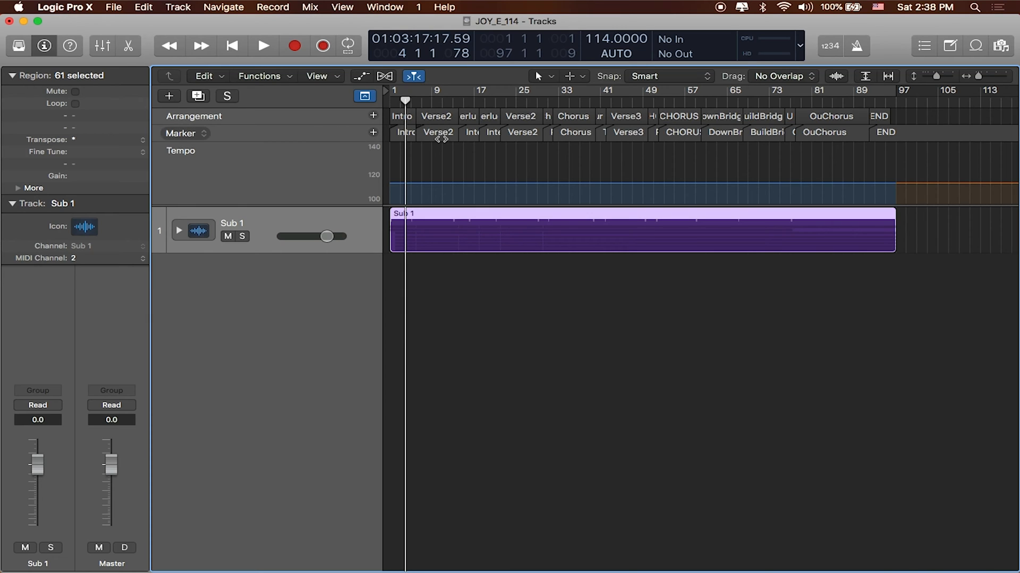
mouse_move(390, 147)
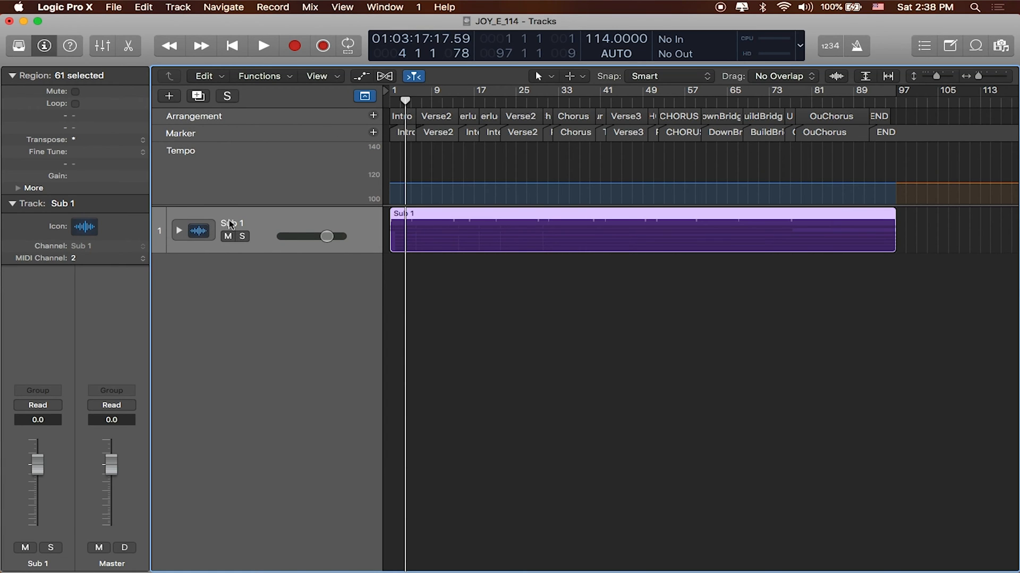
mouse_move(232, 224)
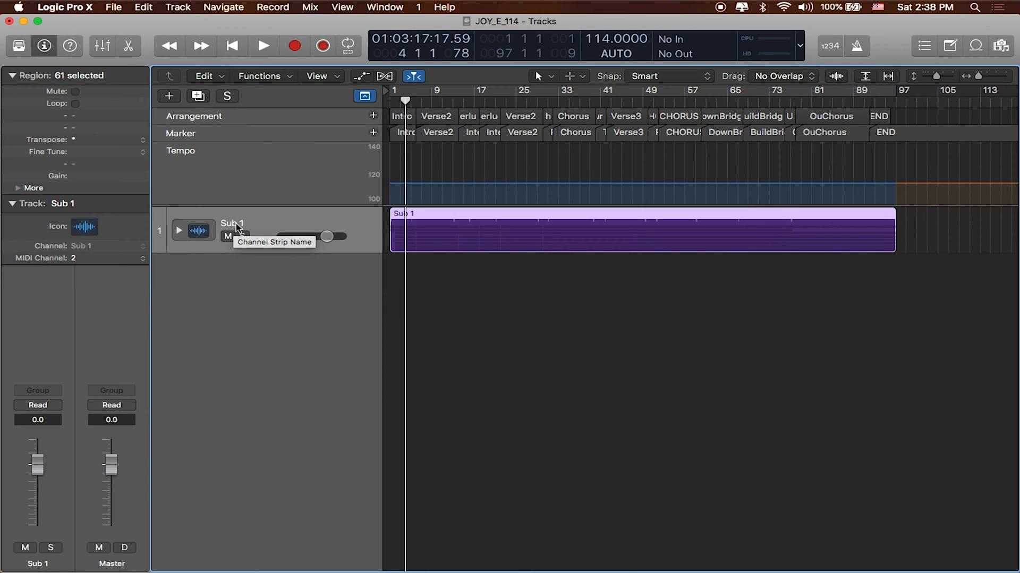
Change the Sub 1 folder stack's name to JOY_E_114
double_click(231, 223)
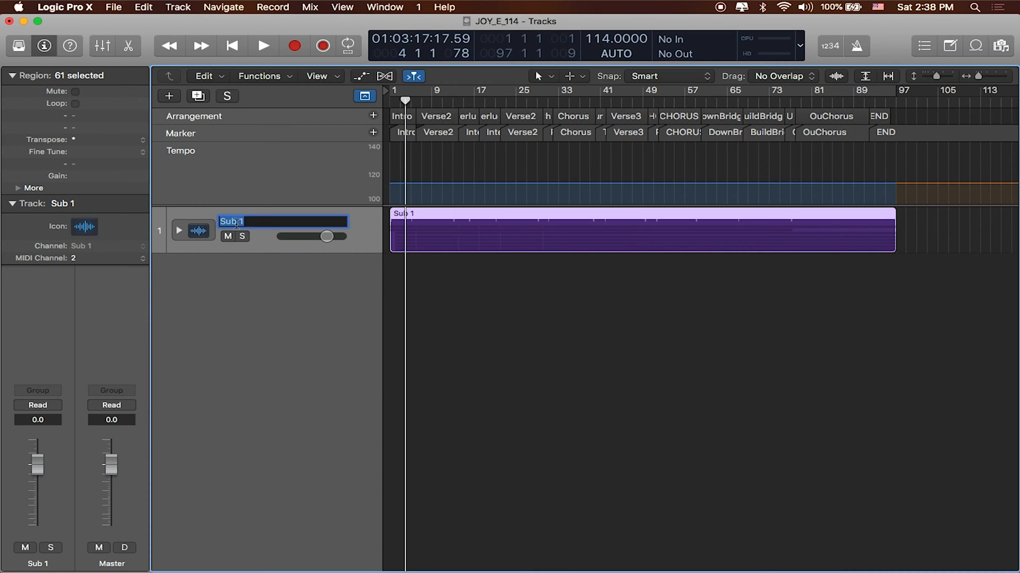
type("JOY_E_114")
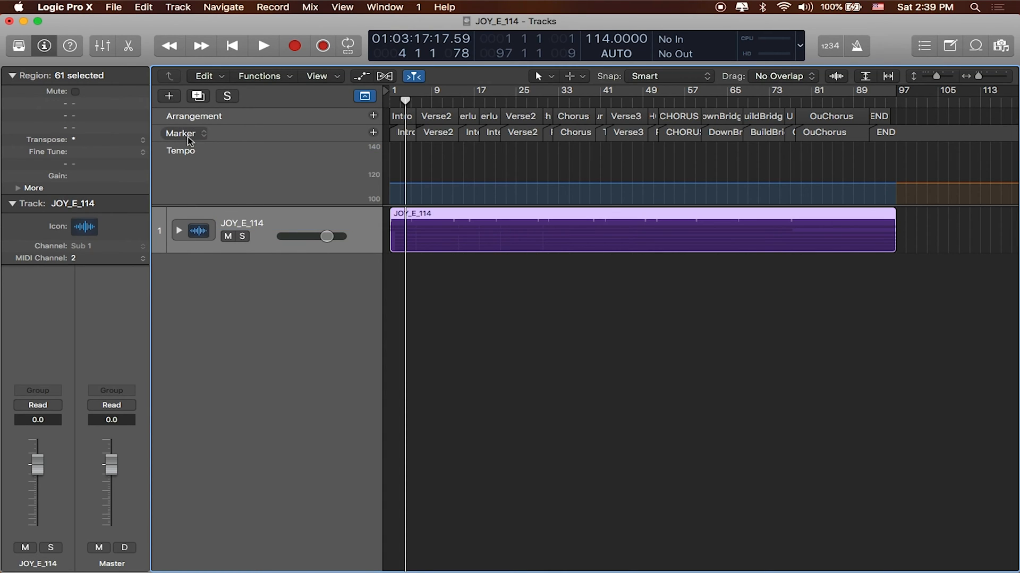
mouse_move(197, 139)
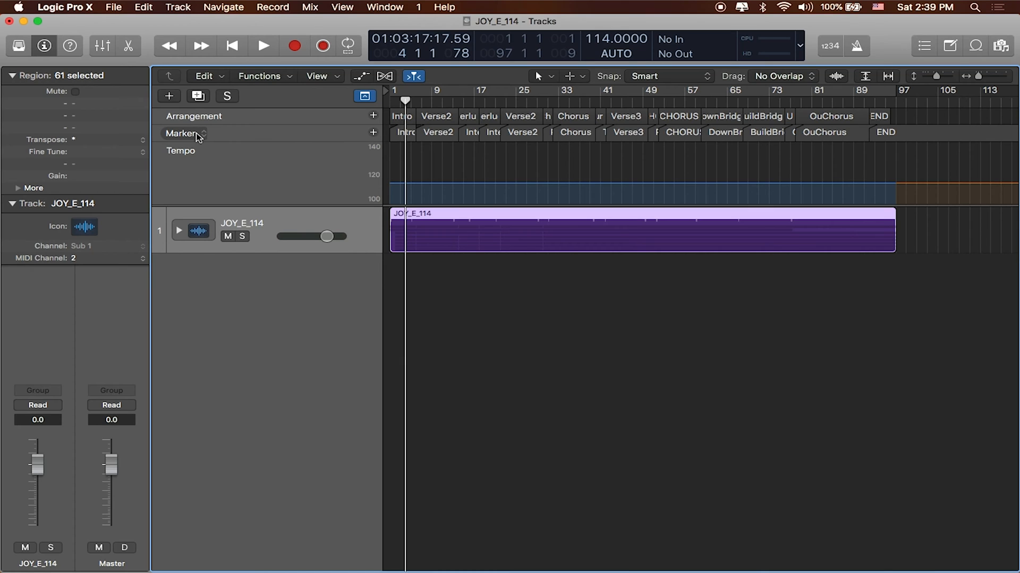
Rename the marker set Arrangement_01 and begin naming a new empty marker set
left_click(185, 133)
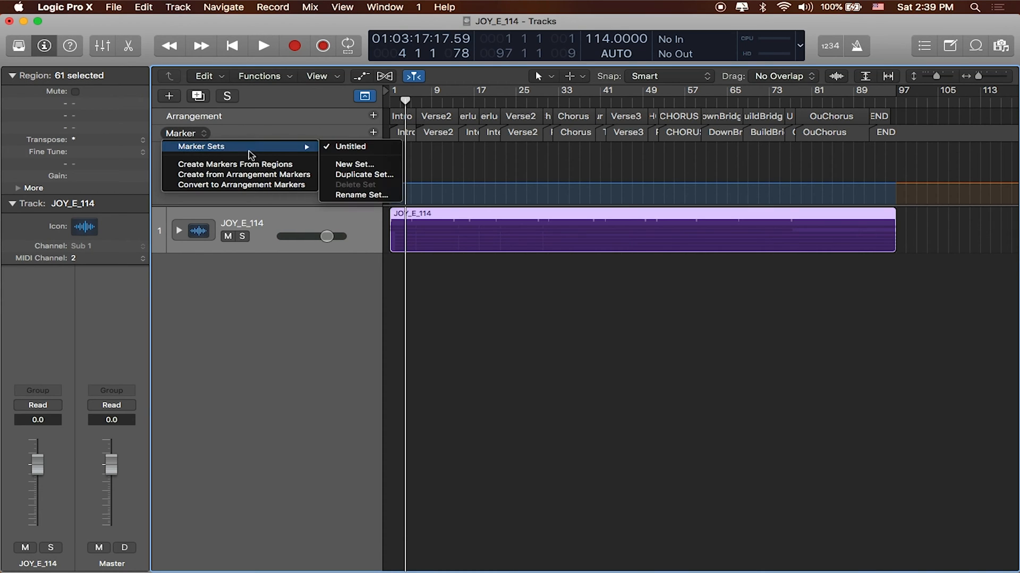
mouse_move(351, 147)
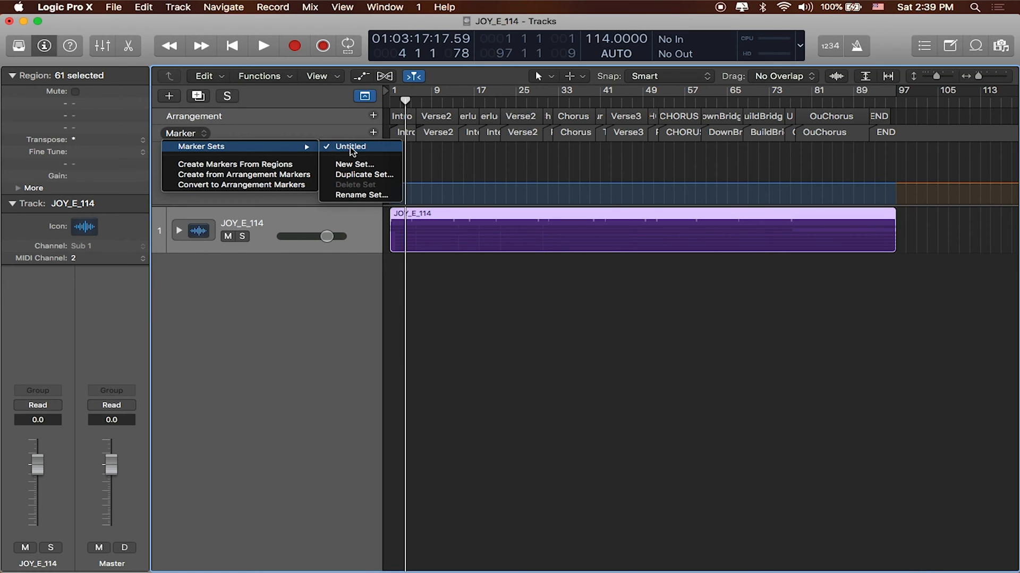
mouse_move(371, 195)
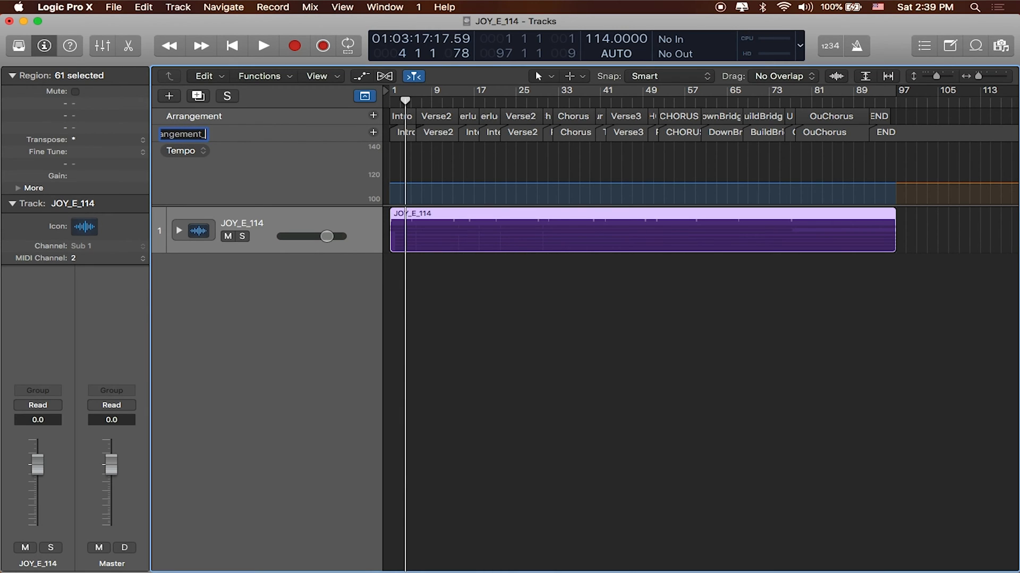
key("Return")
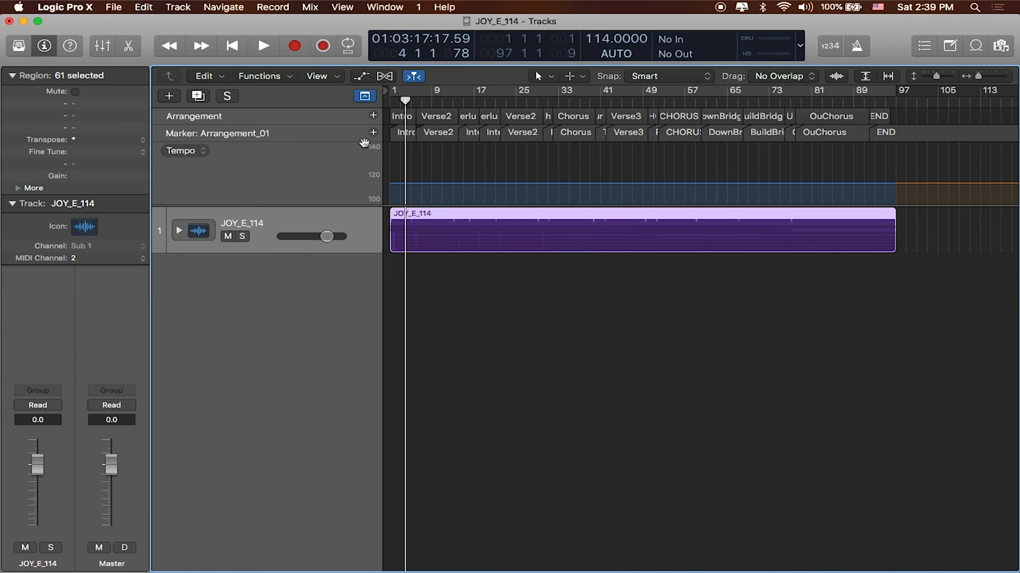
mouse_move(263, 135)
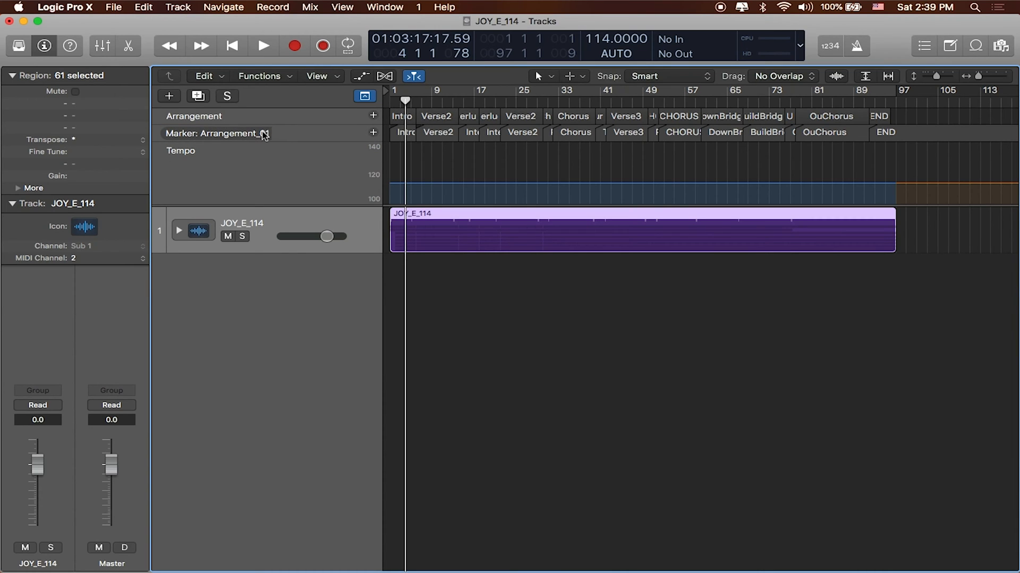
left_click(280, 133)
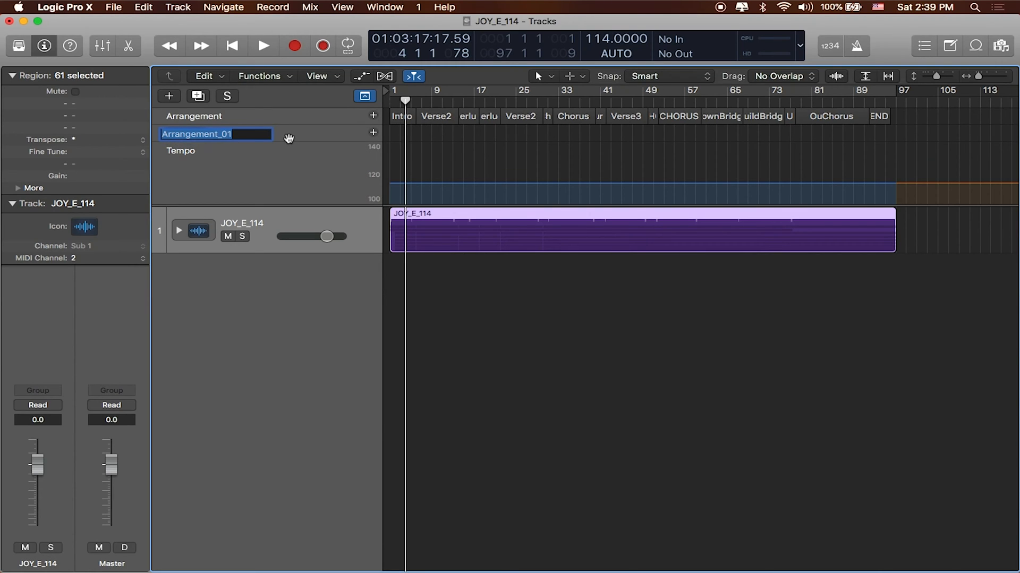
type("SONGS")
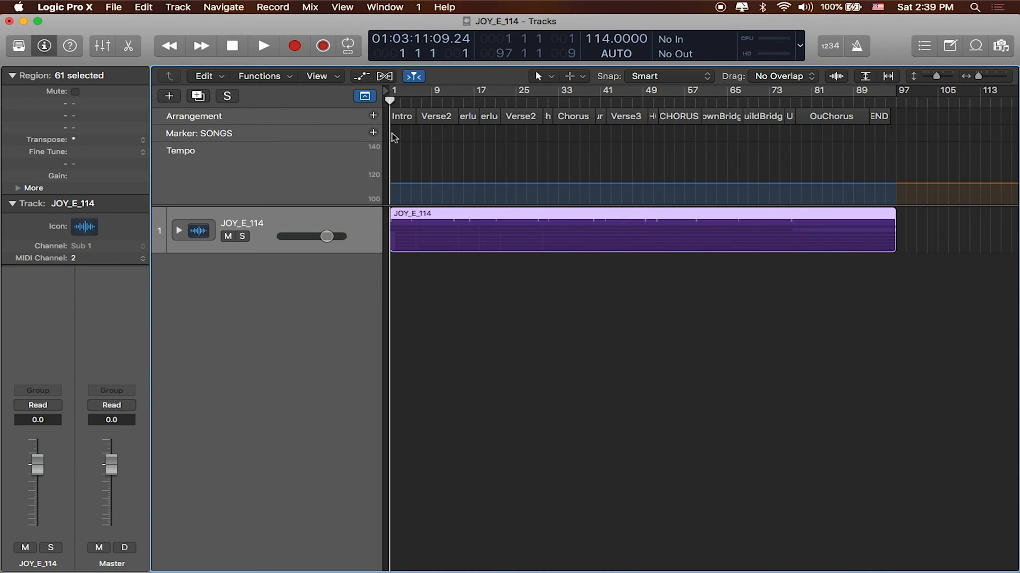
mouse_move(379, 137)
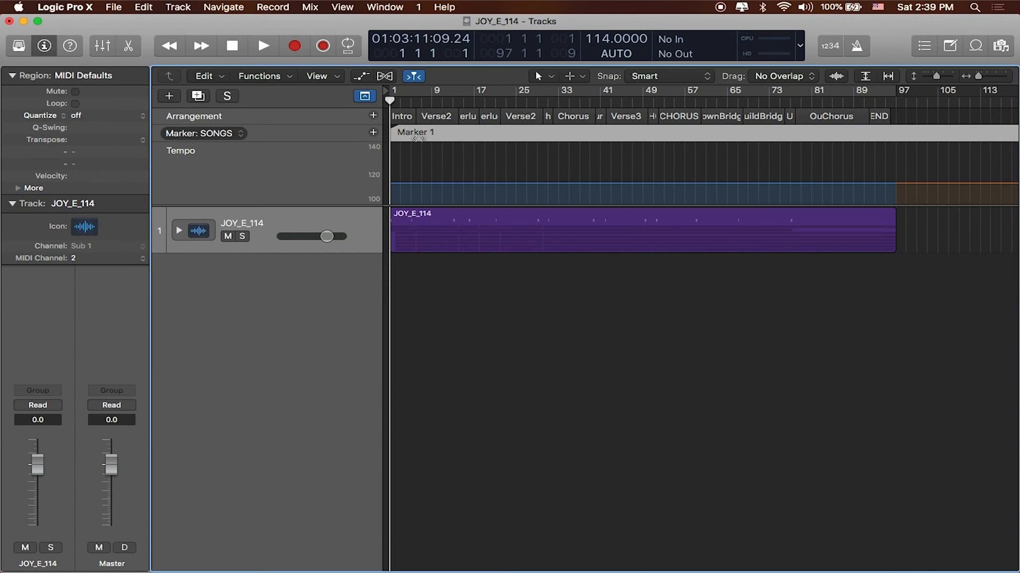
type("JOY")
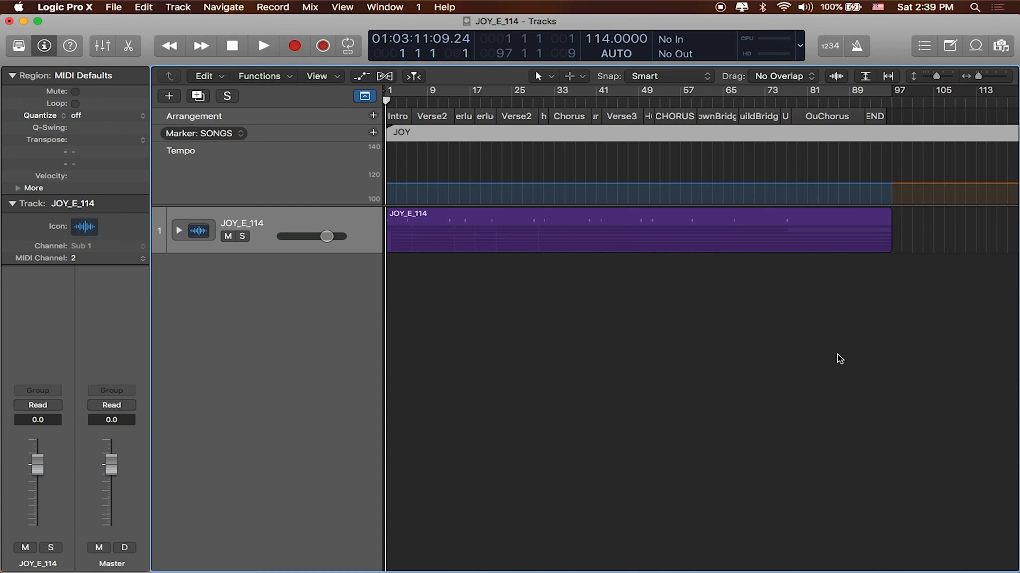
scroll("right", 3)
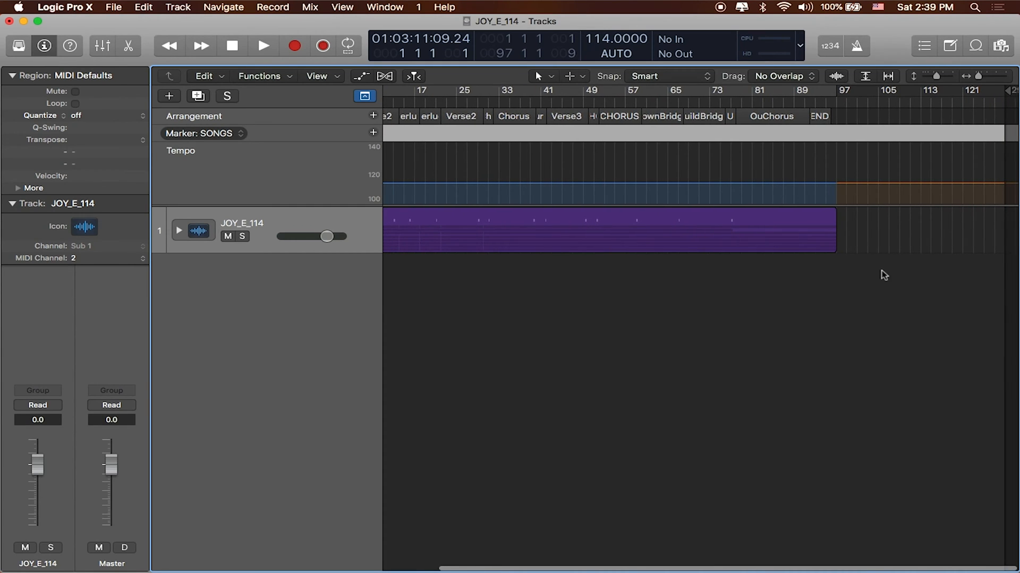
mouse_move(946, 165)
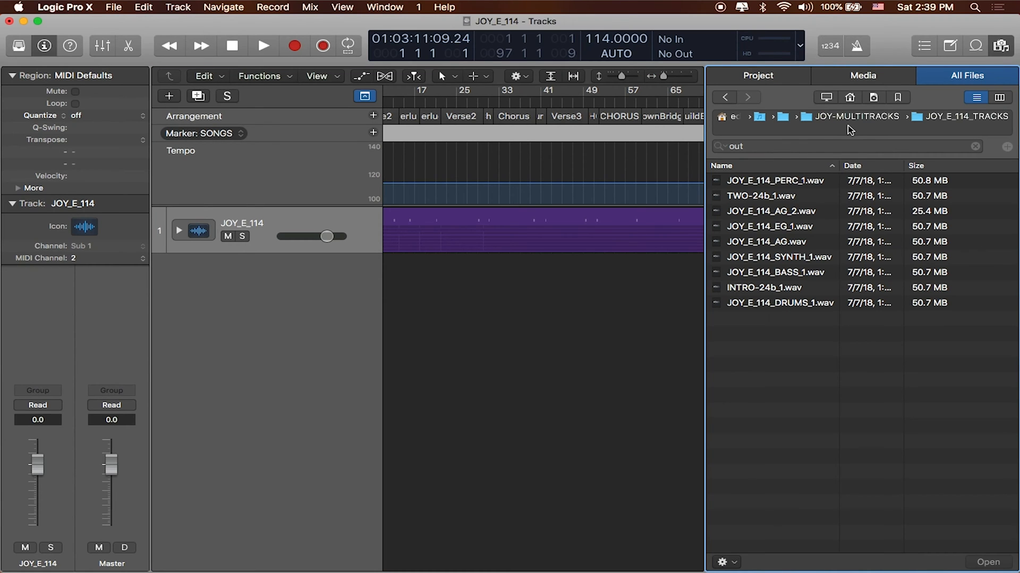
Drag the seven Stems Unending Love files from Bookmarks > JOY STEMS to bar 97 as separate tracks
left_click(898, 97)
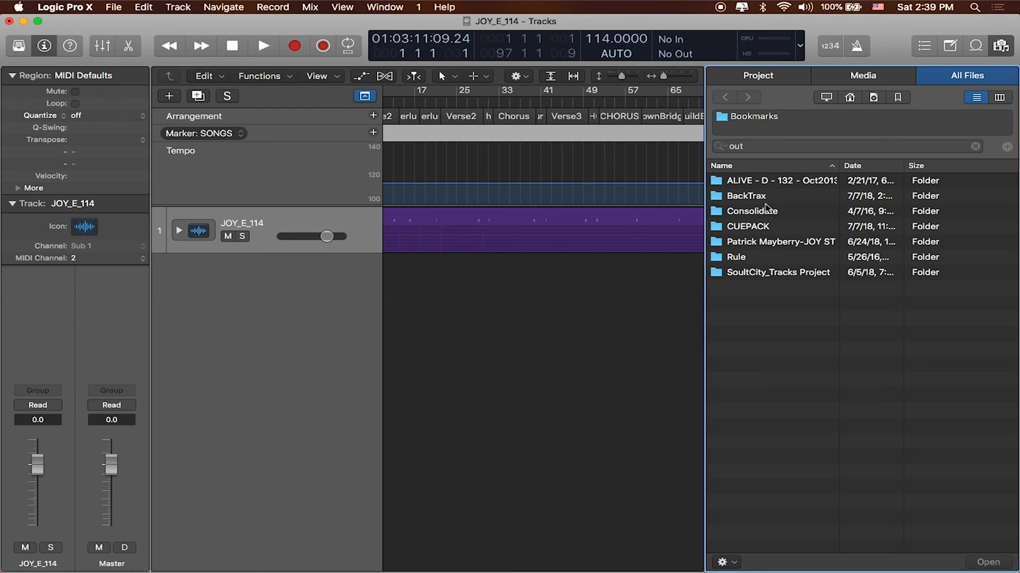
double_click(780, 241)
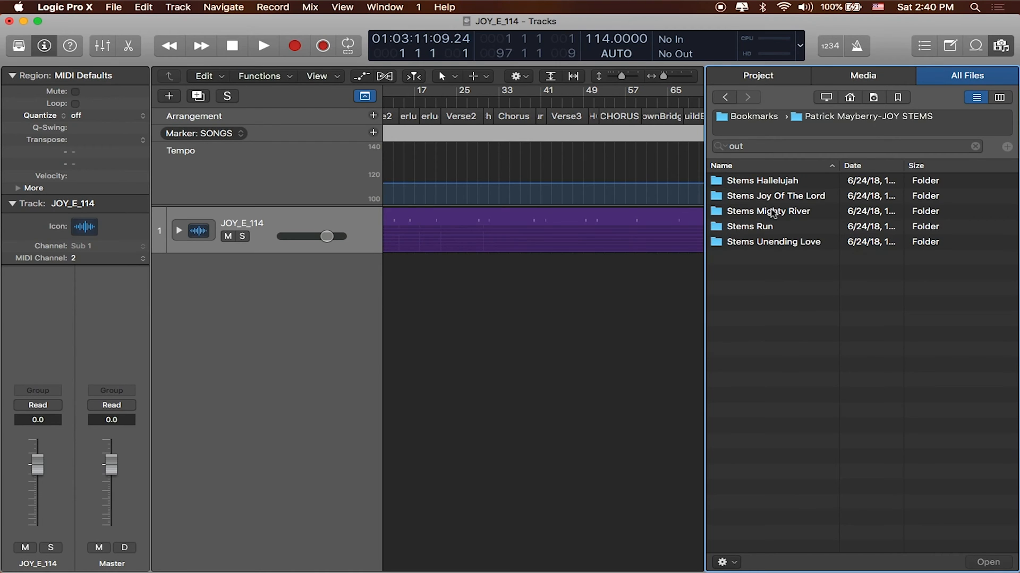
mouse_move(794, 216)
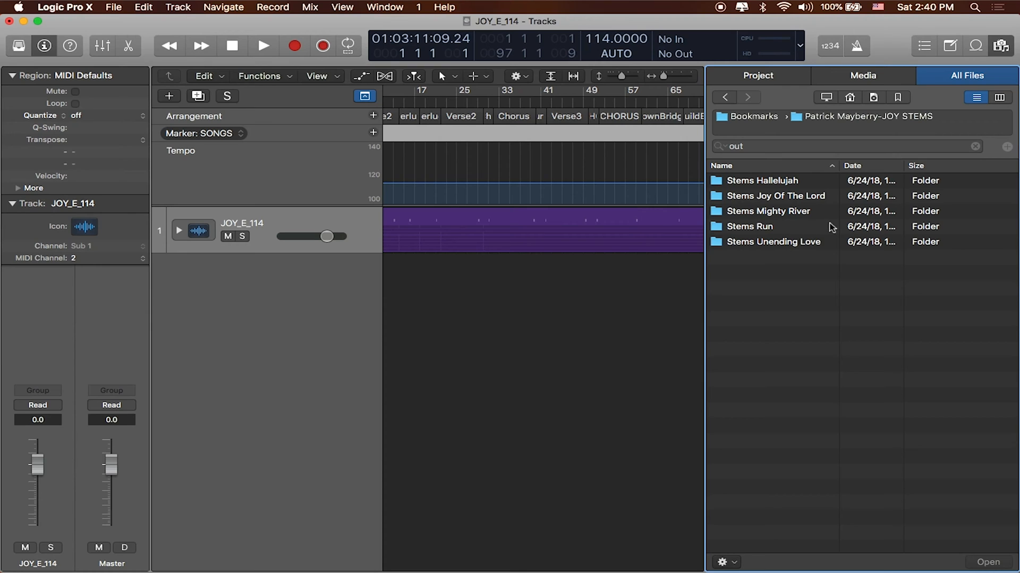
left_click(774, 241)
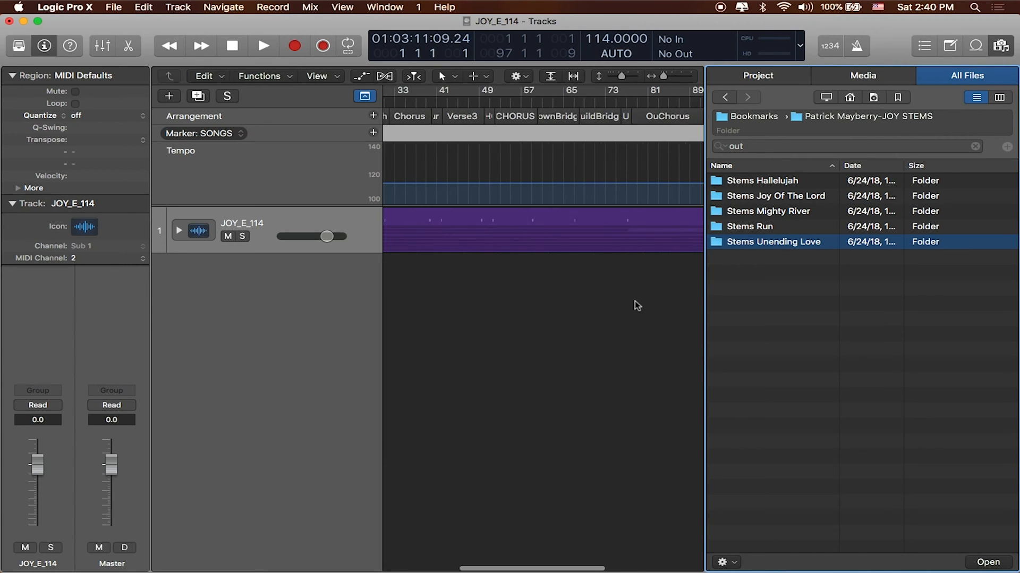
double_click(773, 241)
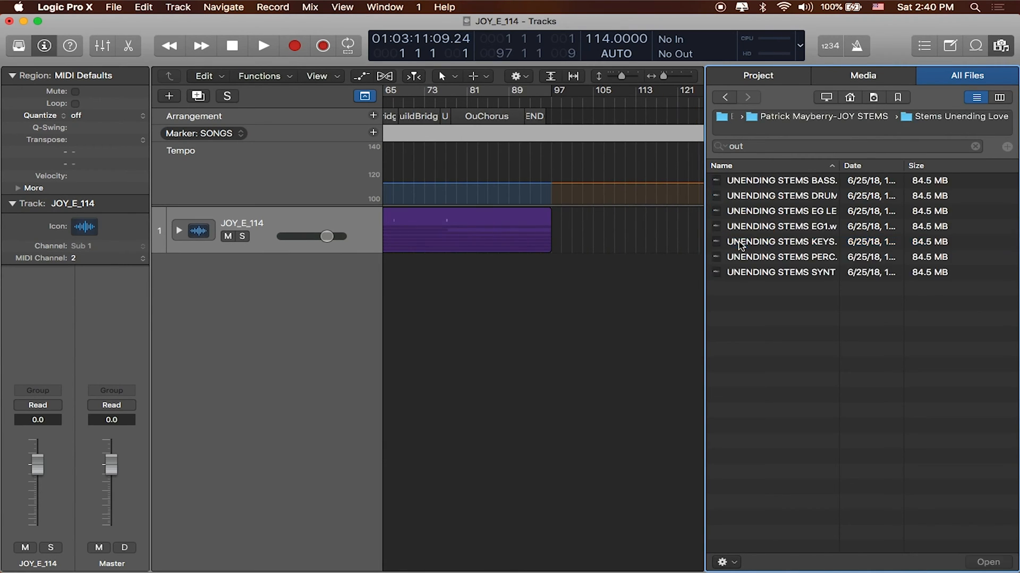
mouse_move(762, 234)
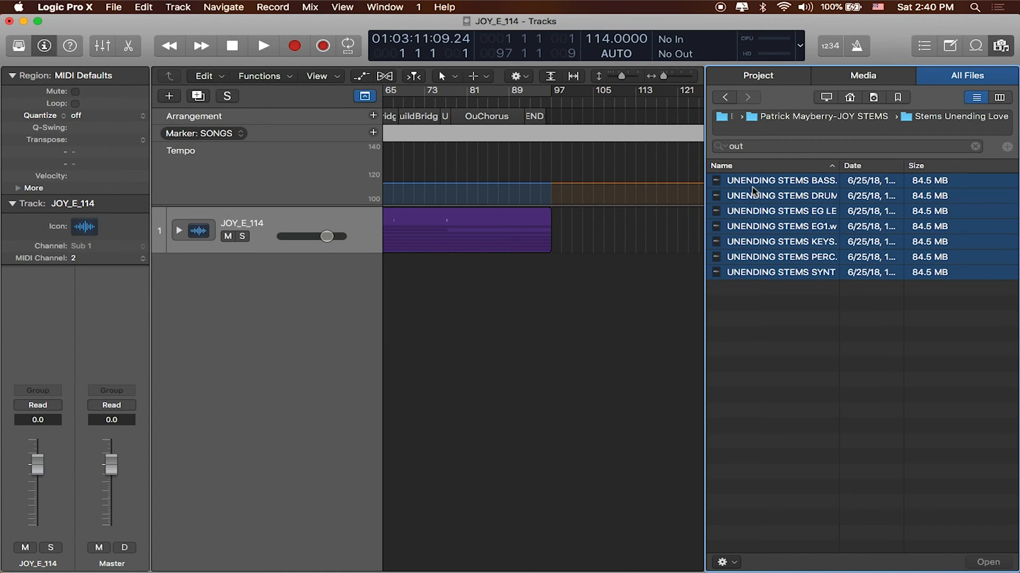
left_click_drag(780, 195, 565, 280)
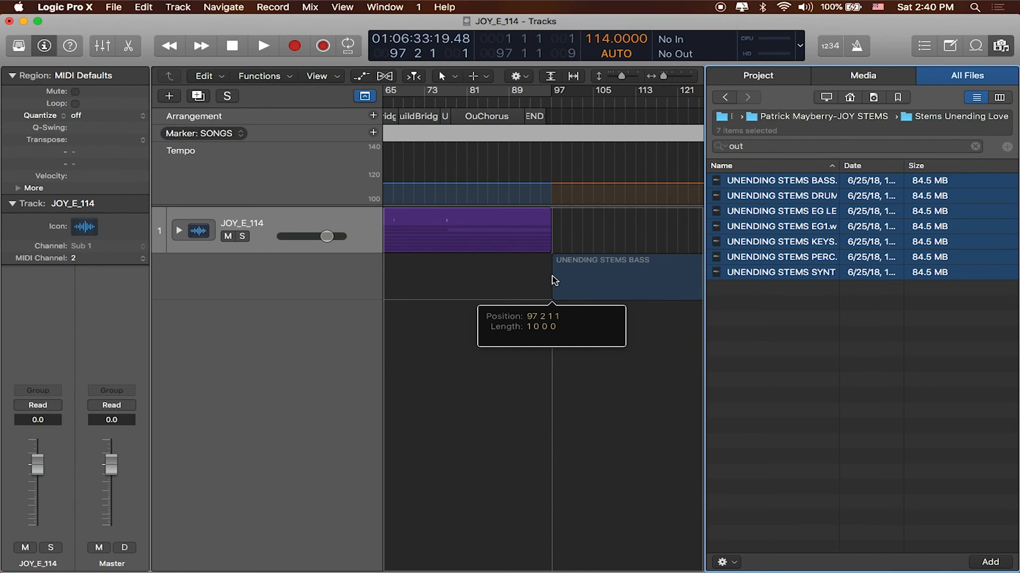
left_click(989, 562)
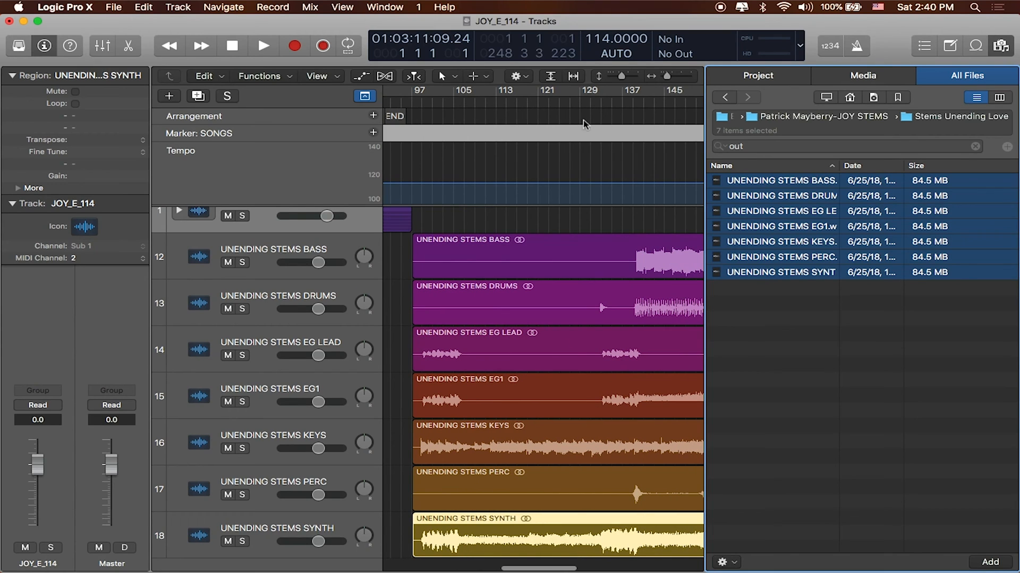
mouse_move(589, 410)
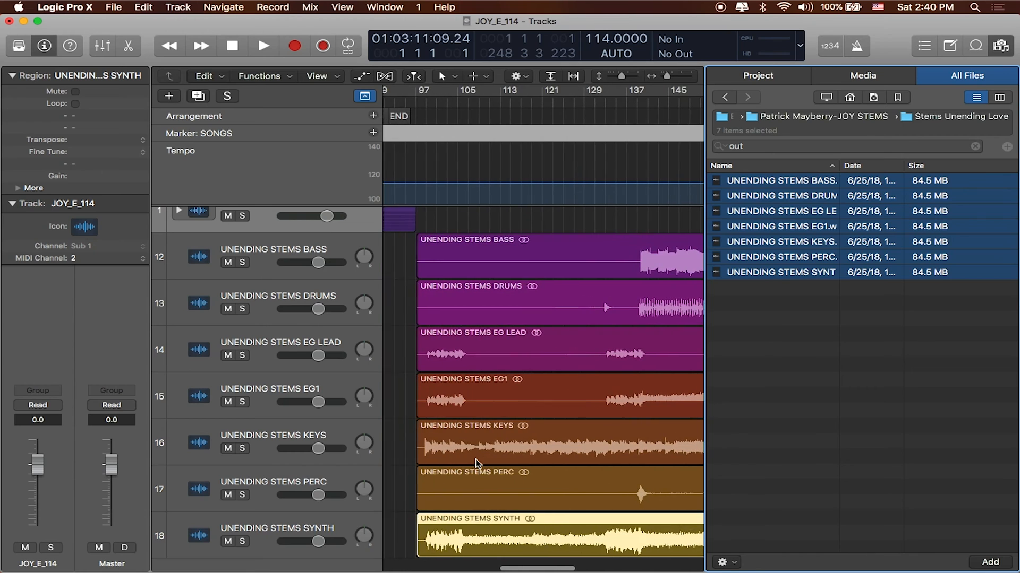
scroll("right", 3)
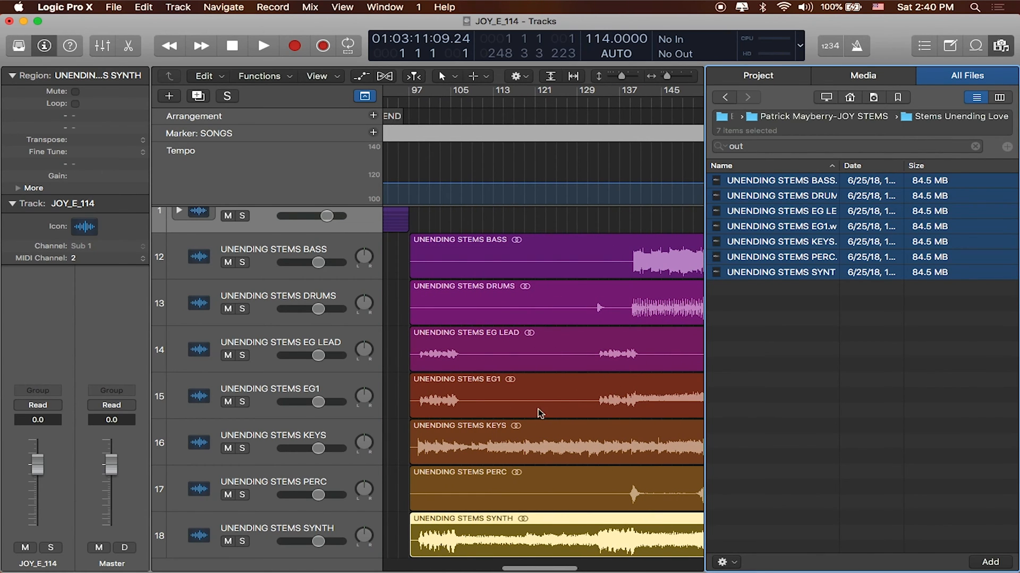
mouse_move(514, 465)
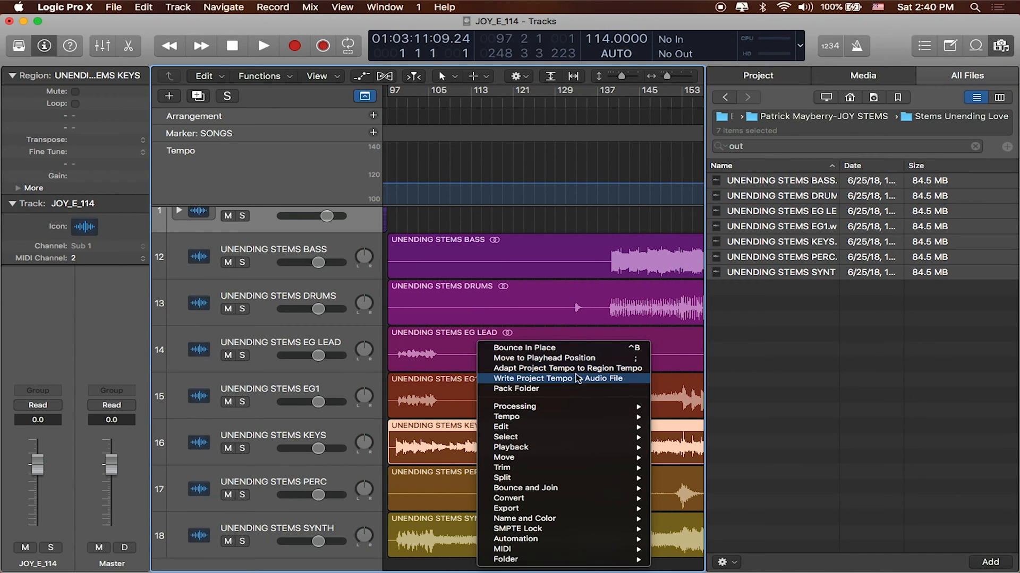
mouse_move(566, 368)
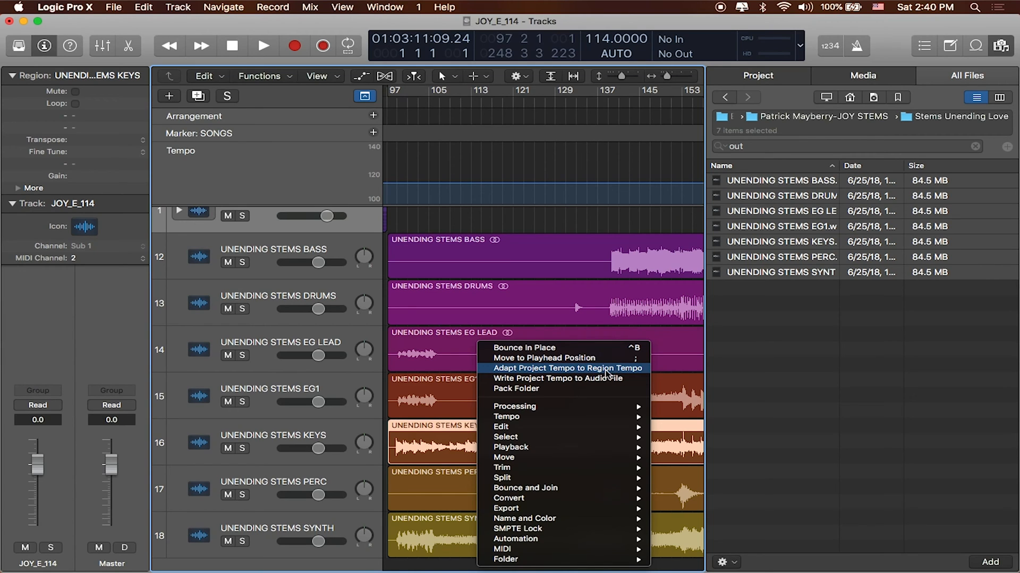
mouse_move(505, 437)
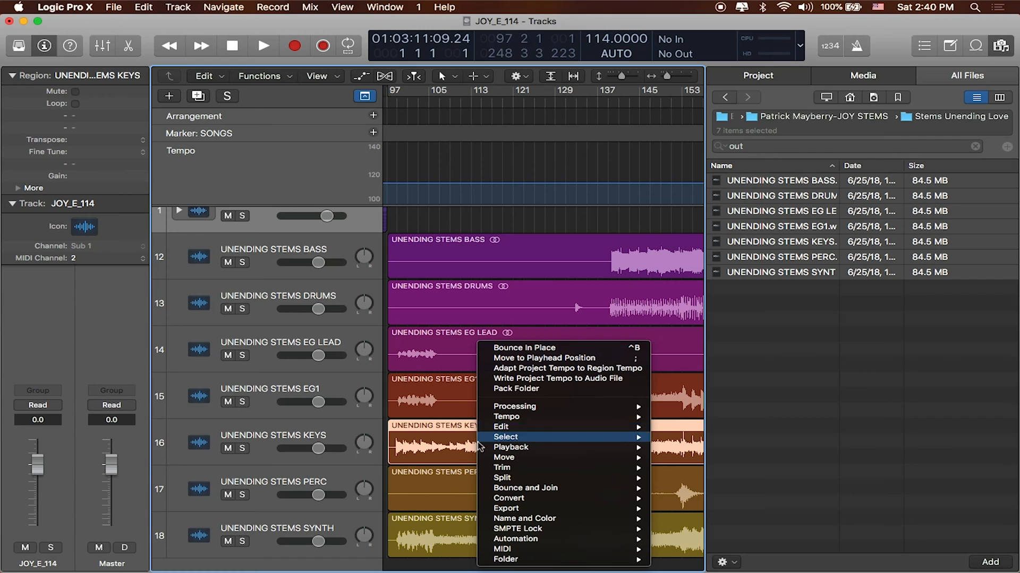
mouse_move(533, 358)
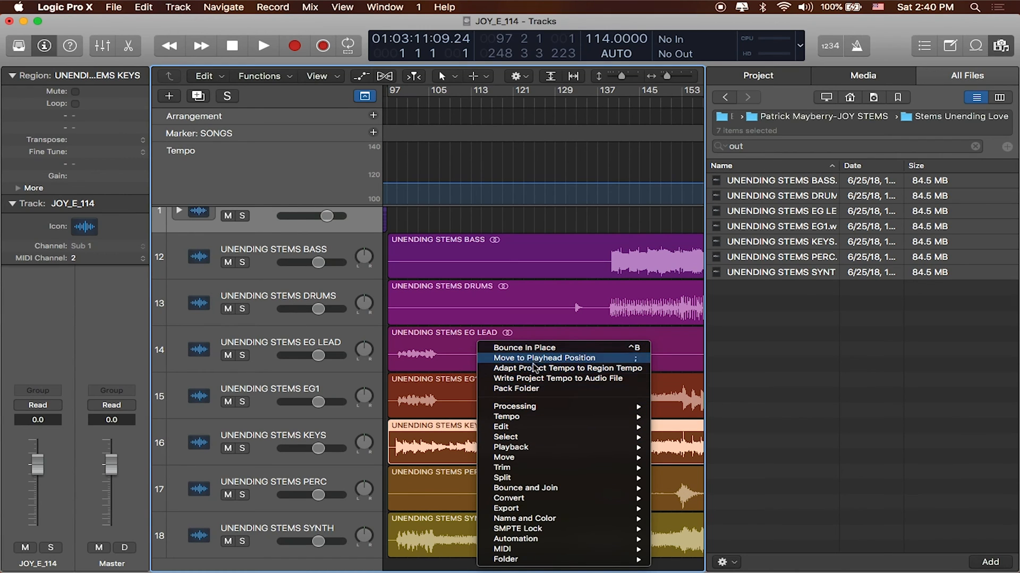
mouse_move(577, 379)
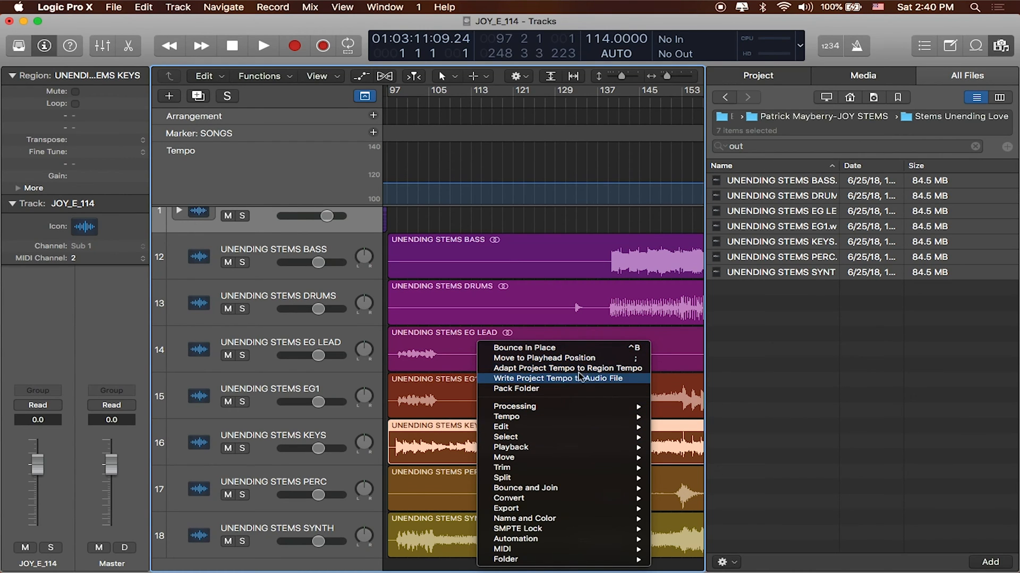
mouse_move(566, 368)
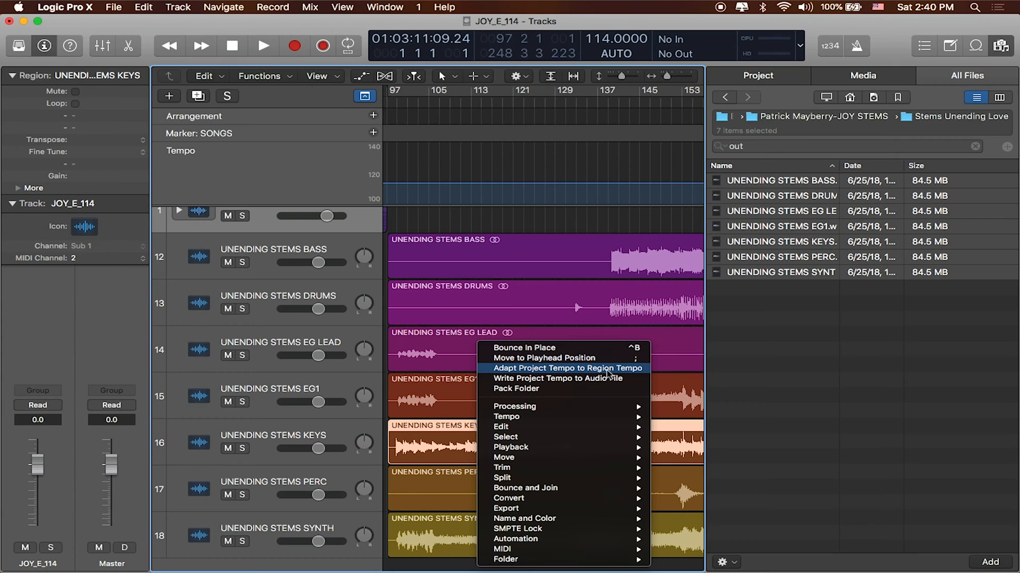
mouse_move(614, 374)
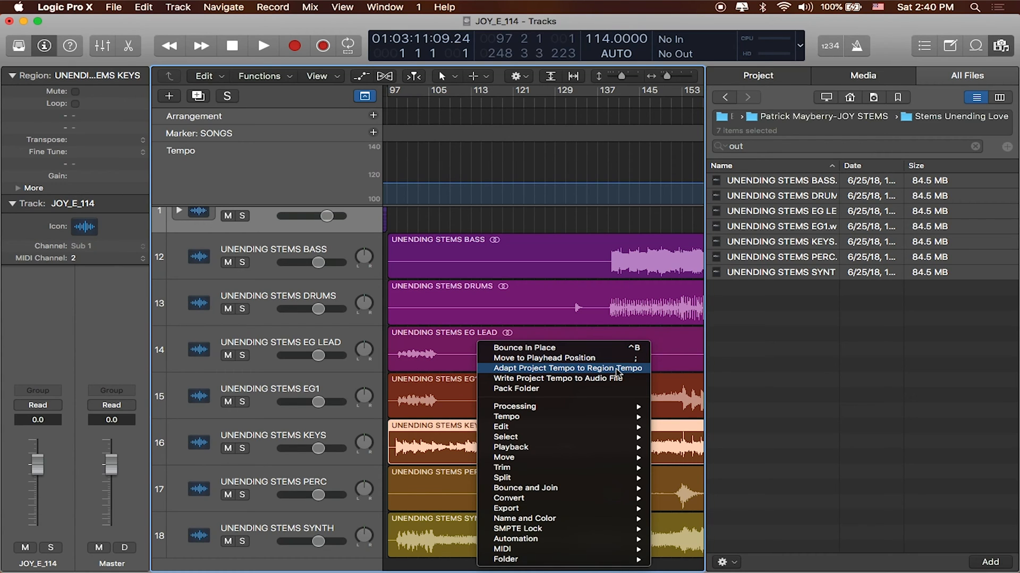
Adapt the project tempo to the Unending Love stem region tempo of 67 bpm
left_click(568, 368)
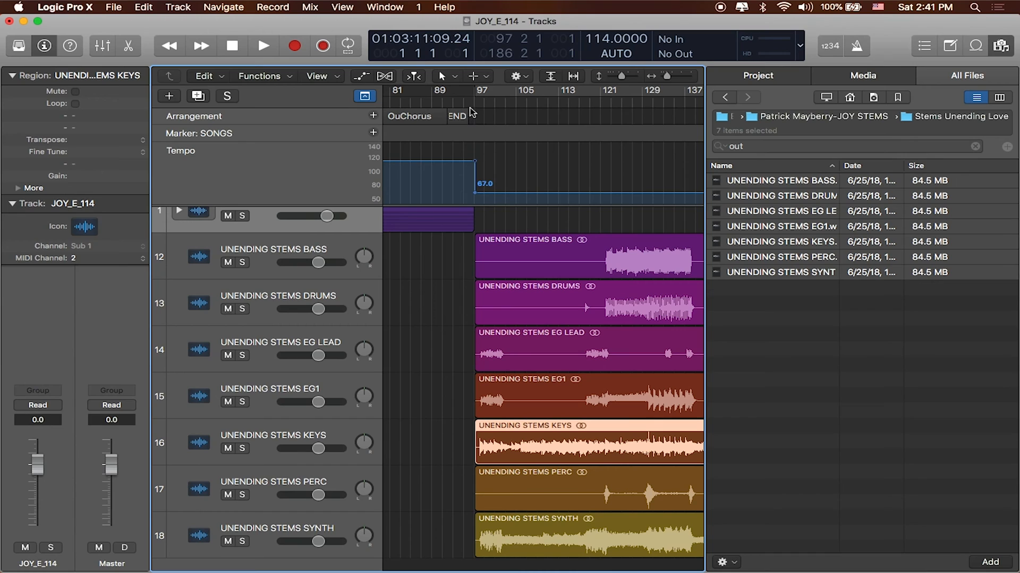
Play the Unending Love stems from bar 97 to check their alignment
left_click(857, 45)
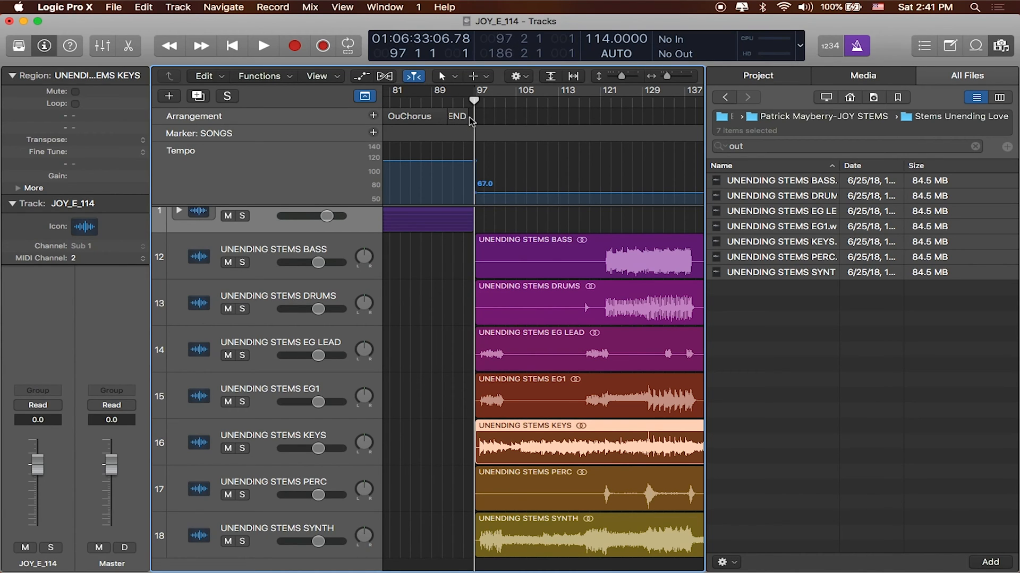
left_click(264, 45)
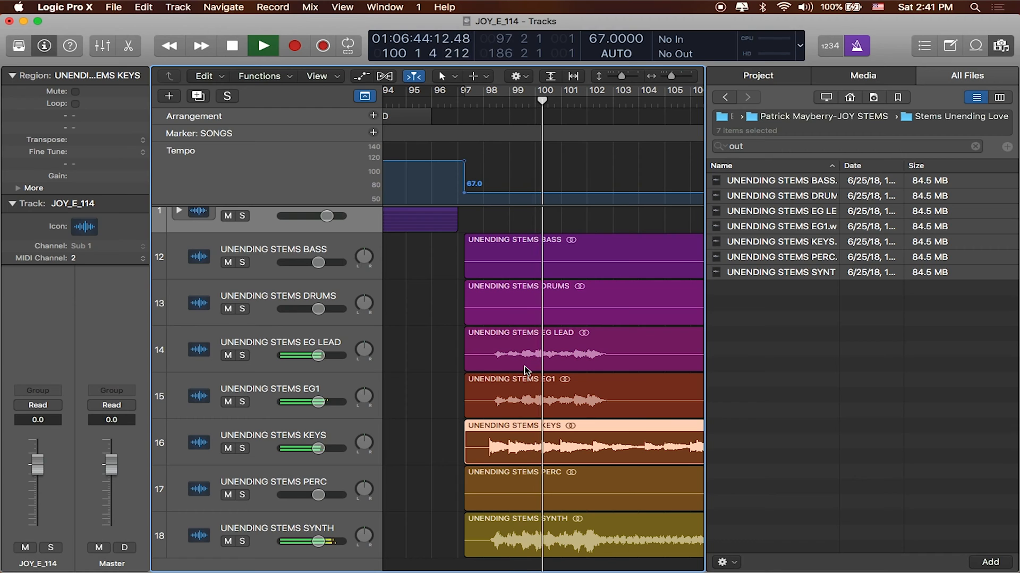
left_click(263, 45)
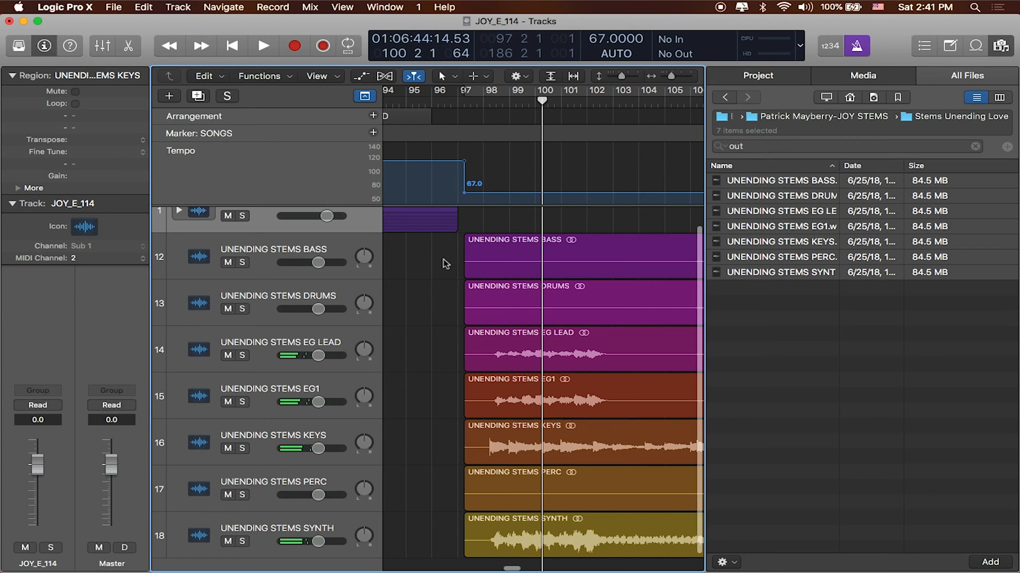
Move the seven stem regions to start exactly at bar 97 and replay them
left_click(520, 254)
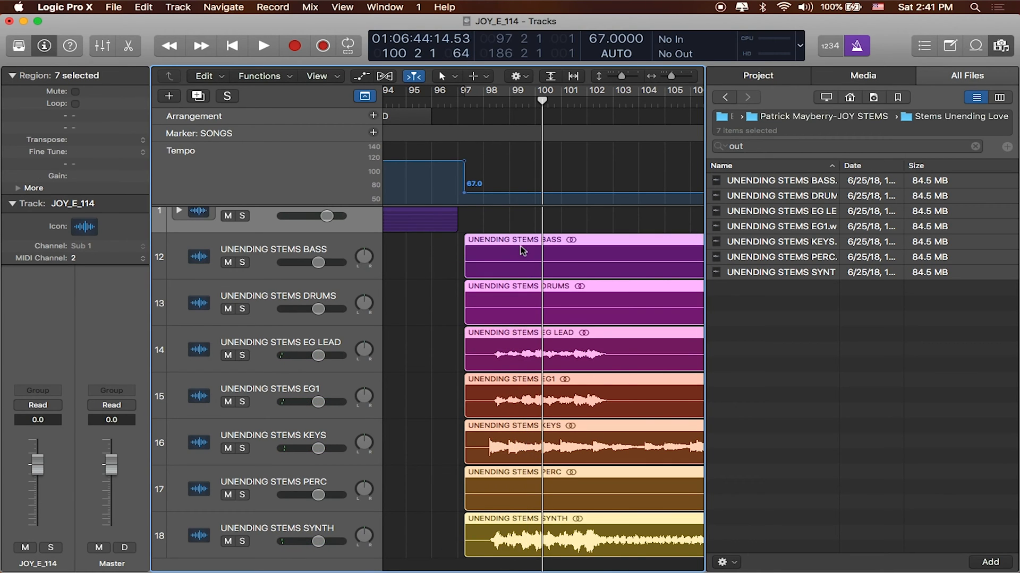
left_click_drag(523, 250, 517, 255)
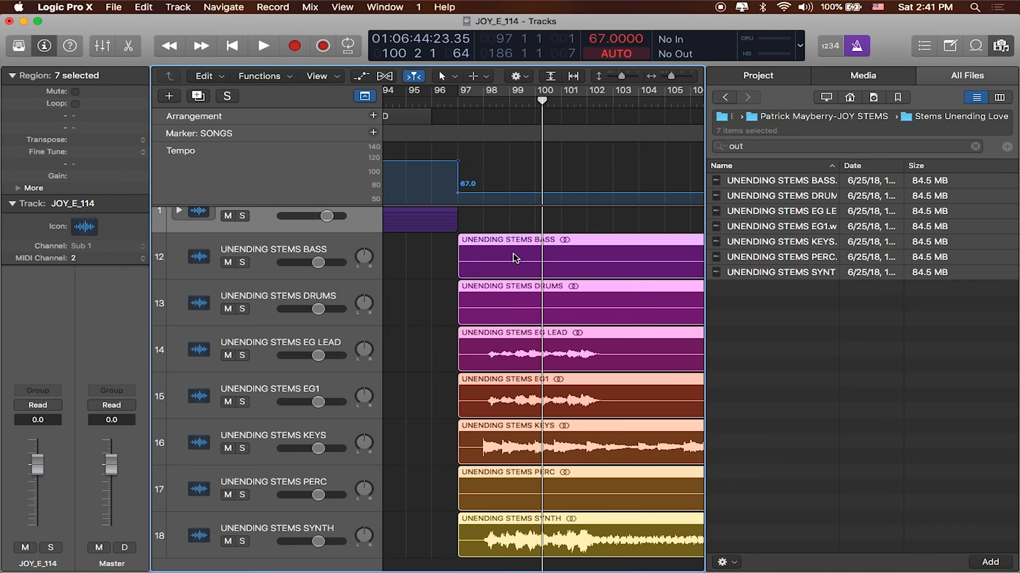
mouse_move(489, 156)
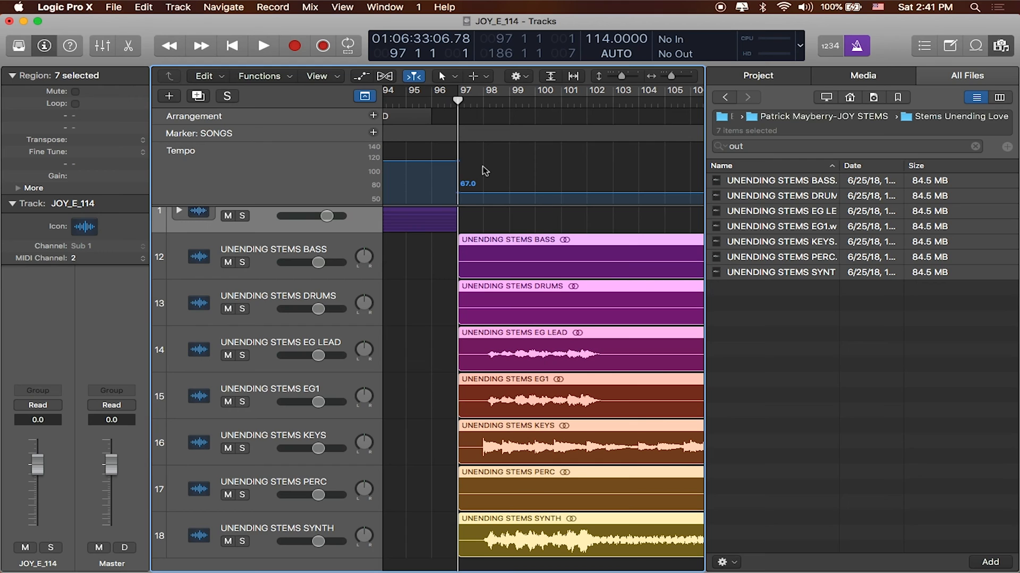
left_click(263, 45)
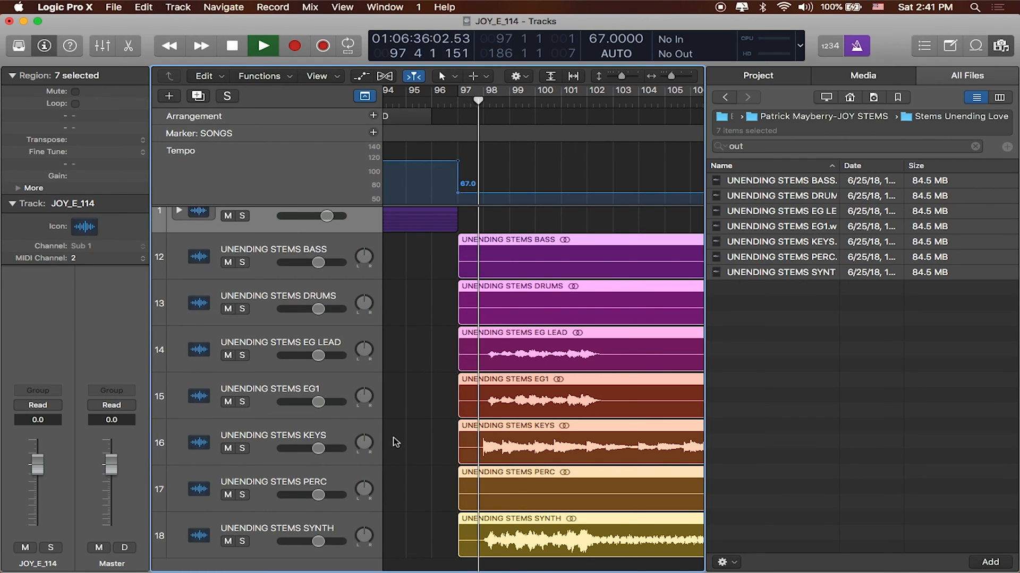
left_click(263, 46)
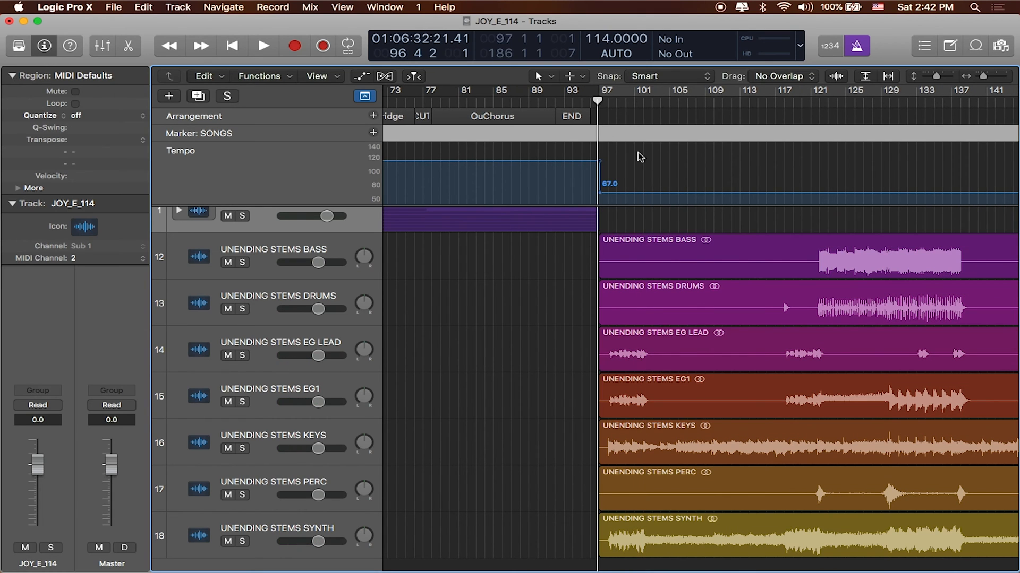
Add a marker at bar 97 on the SONGS marker track and name it UNENDING
scroll("left", 3)
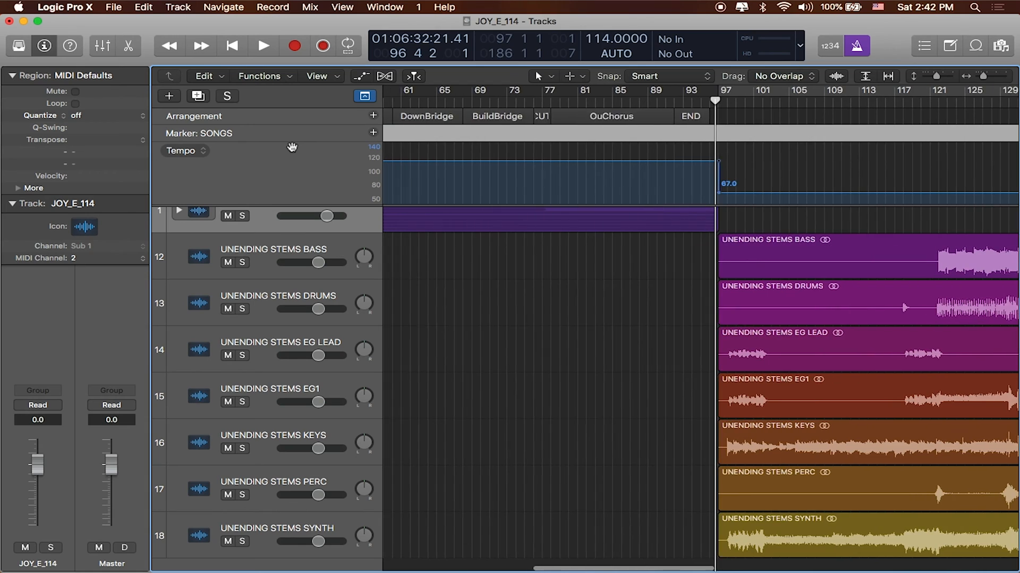
scroll("right", 3)
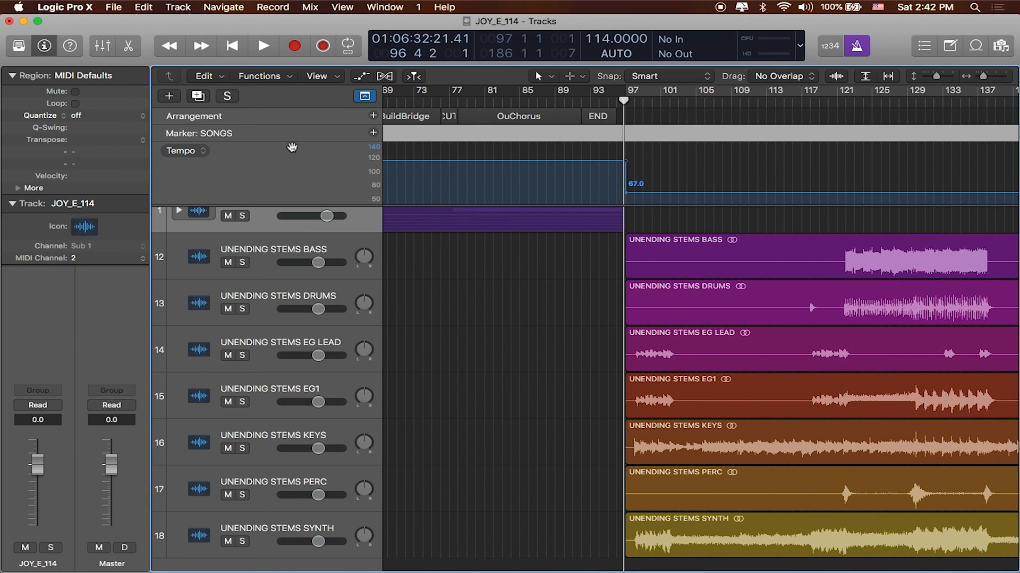
left_click(412, 76)
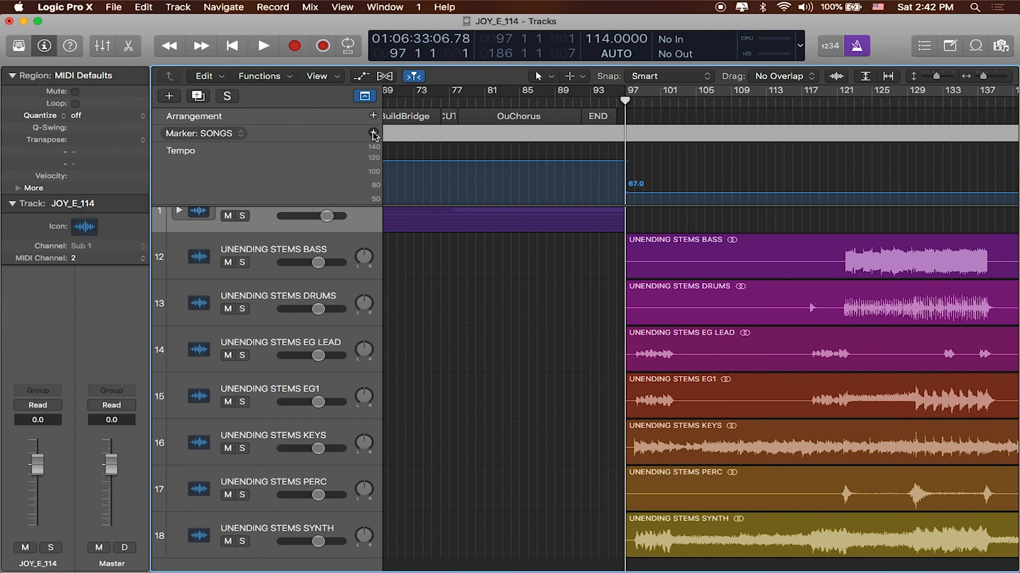
left_click(373, 133)
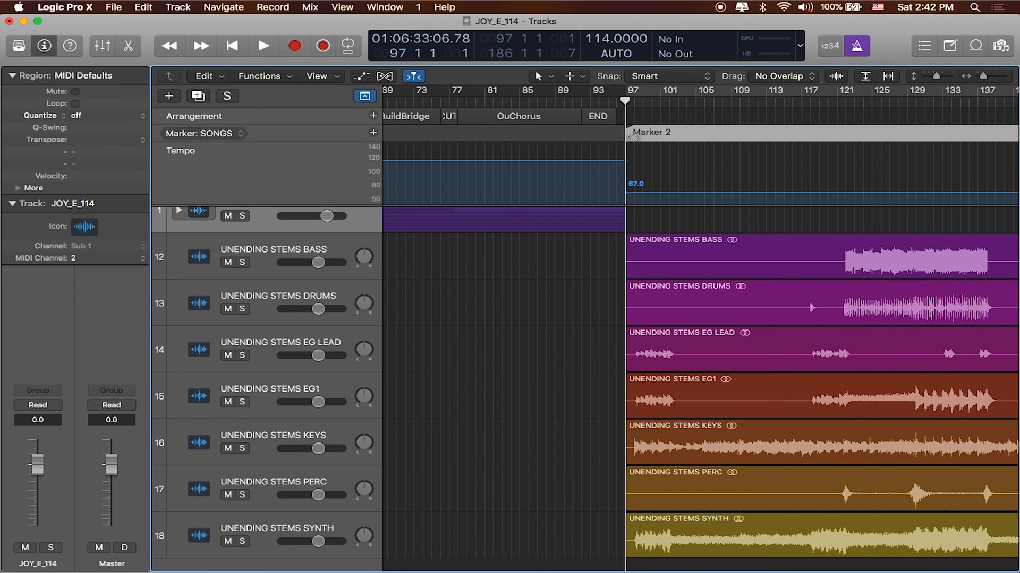
double_click(651, 132)
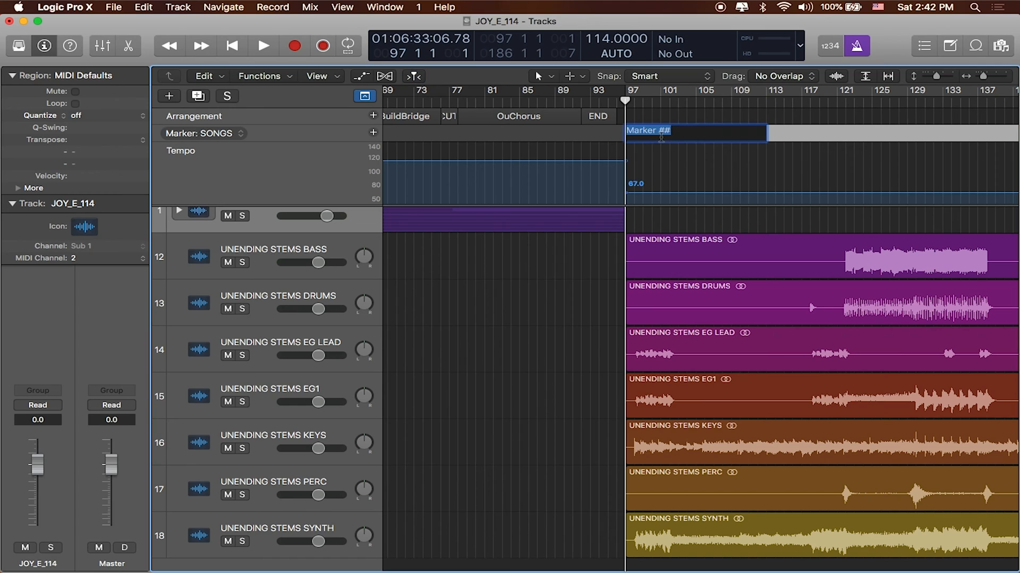
type("UND")
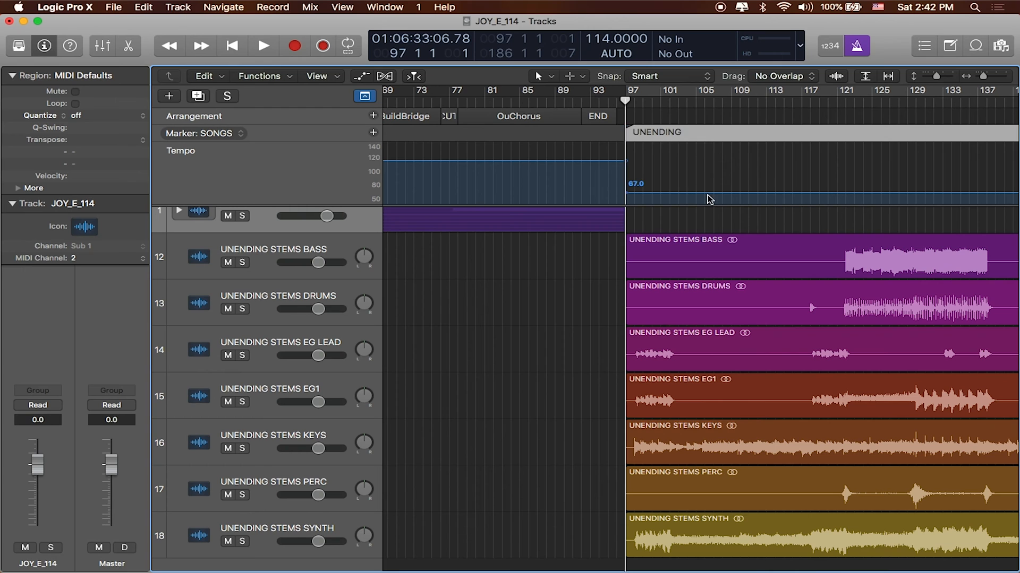
scroll("right", 3)
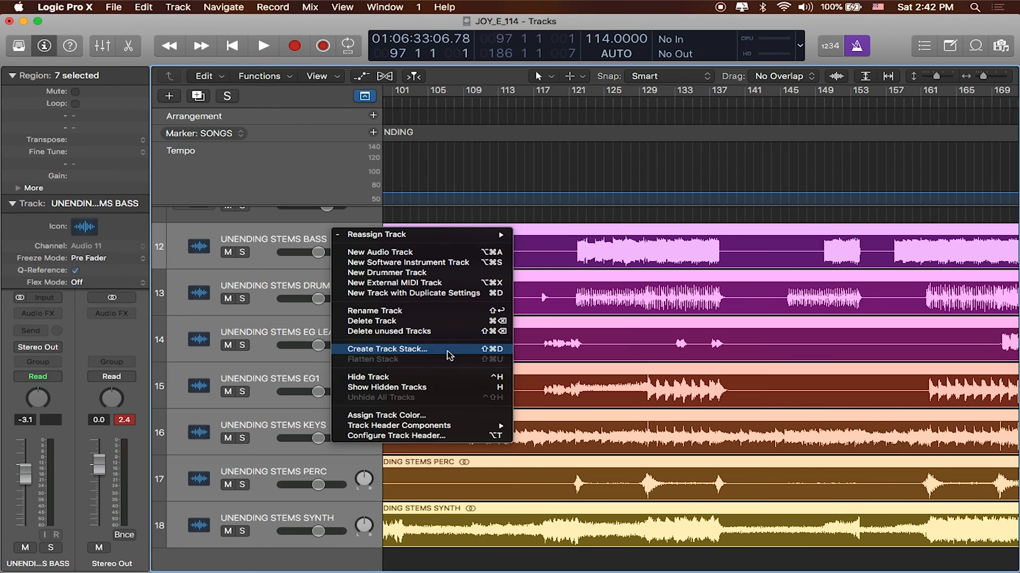
Create summing stack Sum 1 from the seven UNENDING STEMS tracks
left_click(386, 350)
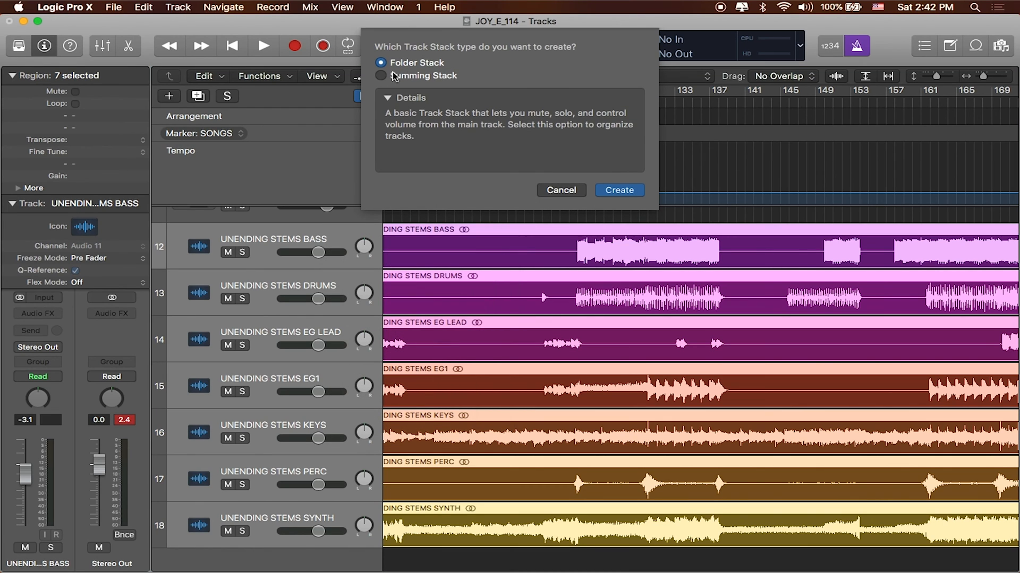
left_click(380, 76)
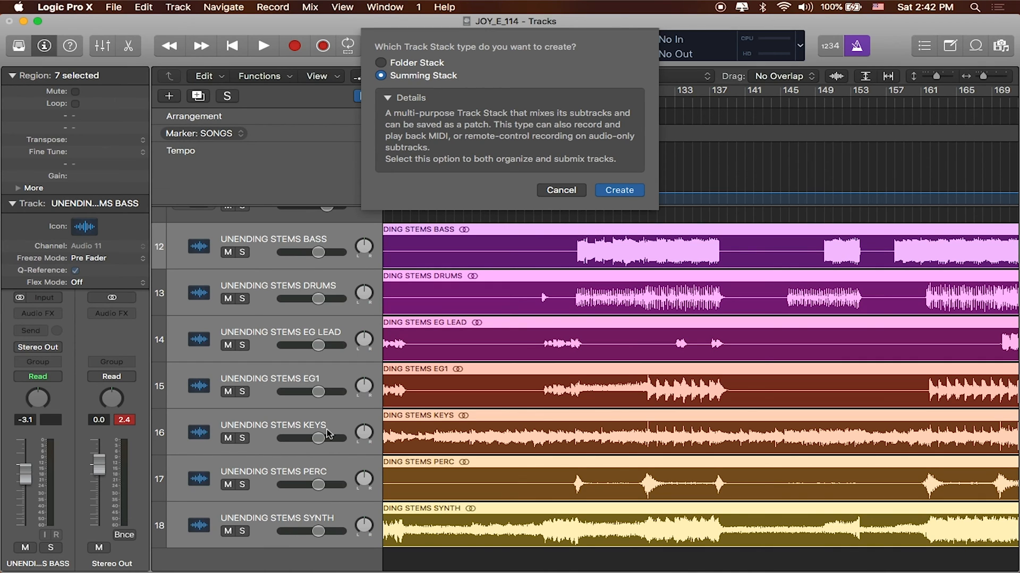
mouse_move(488, 174)
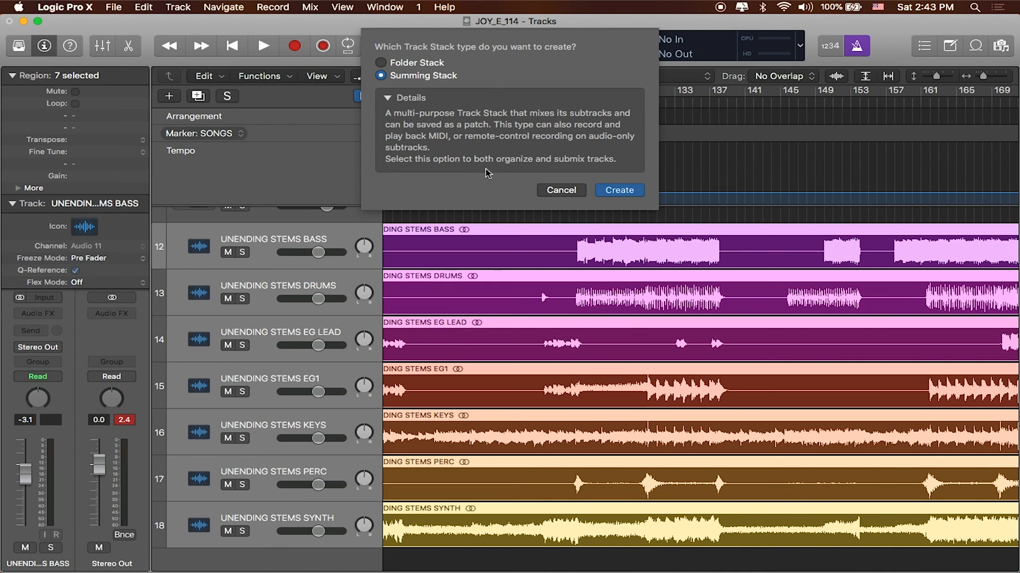
mouse_move(517, 166)
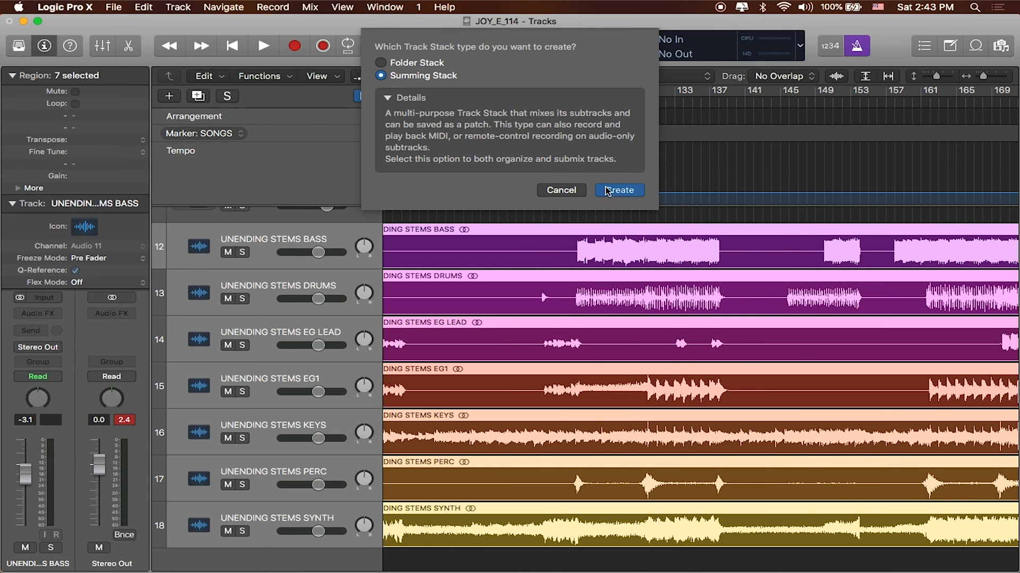
left_click(618, 190)
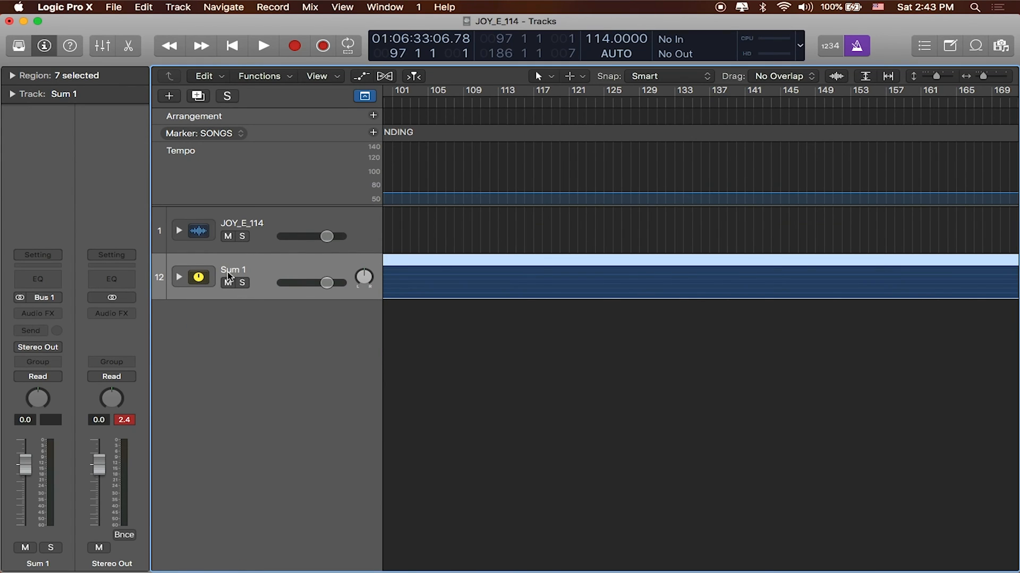
Rename the Sum 1 stack track to UNENDING_67, then select the JOY_E_114 stack to compare
double_click(232, 269)
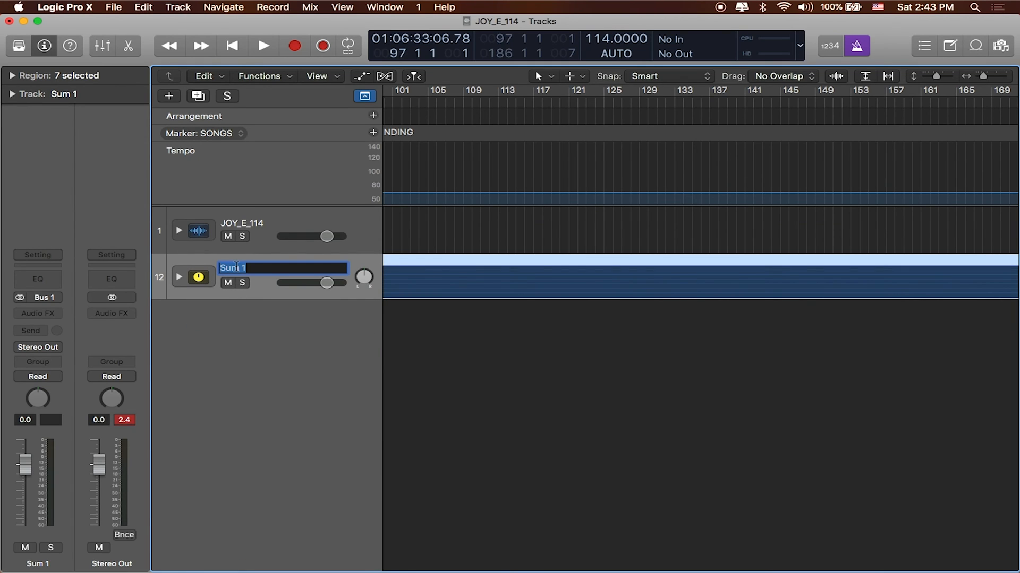
type("UNENDING")
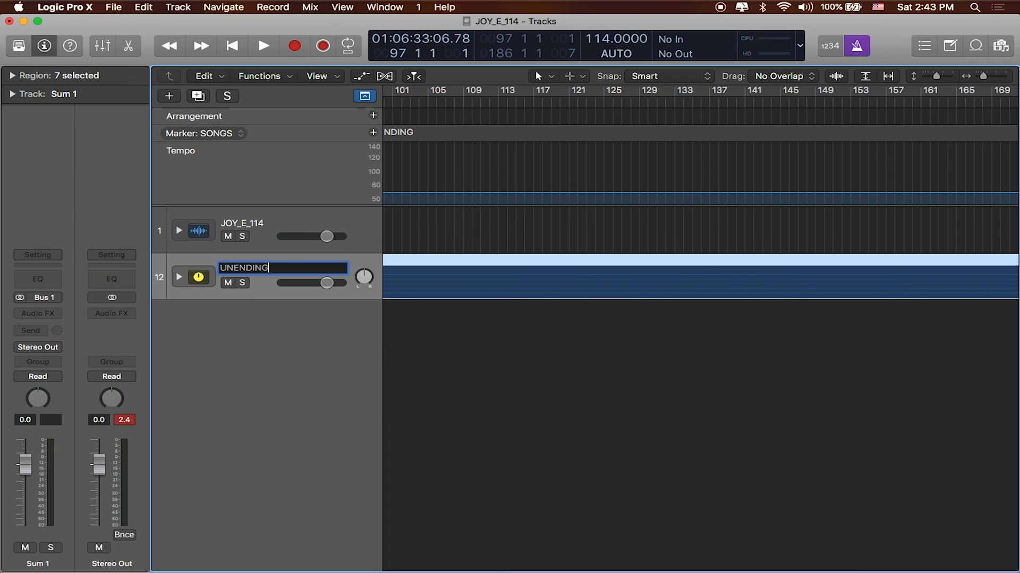
type("_67")
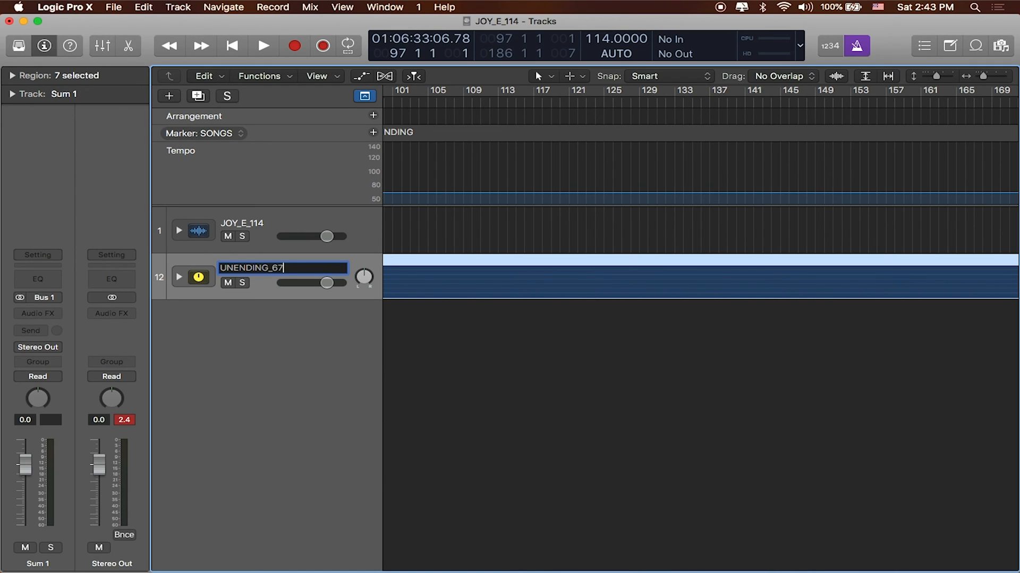
type("_")
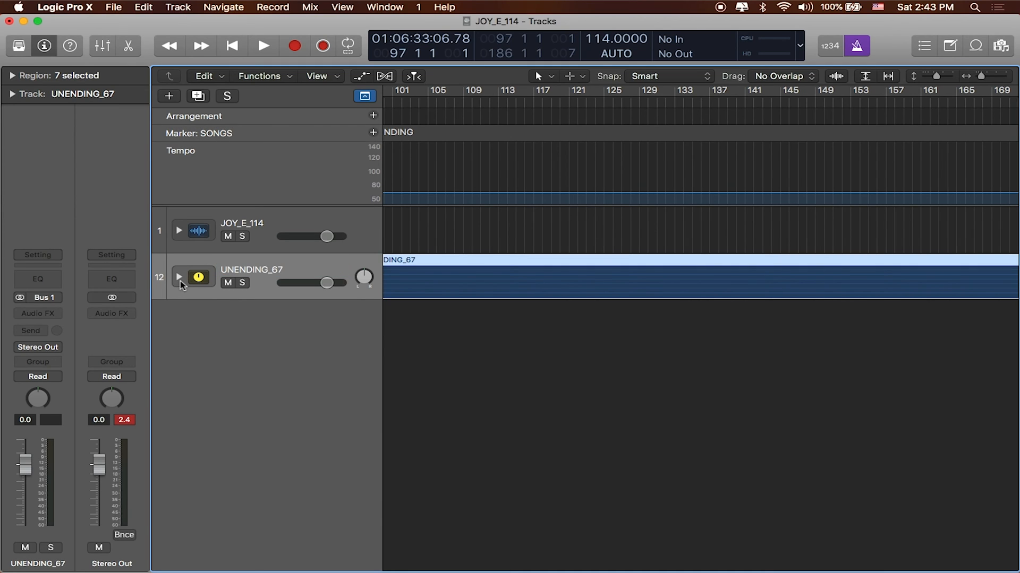
mouse_move(346, 249)
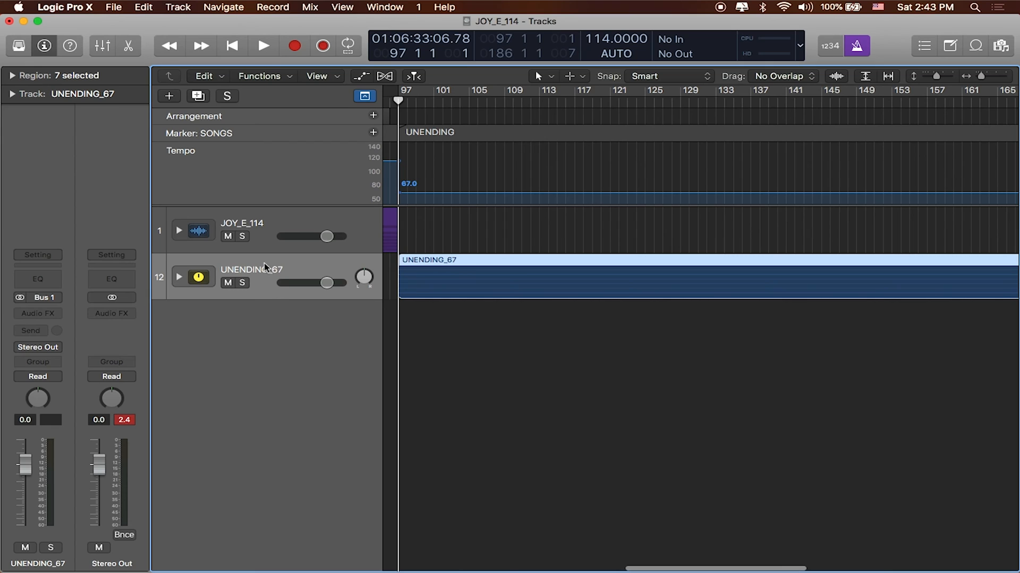
mouse_move(58, 307)
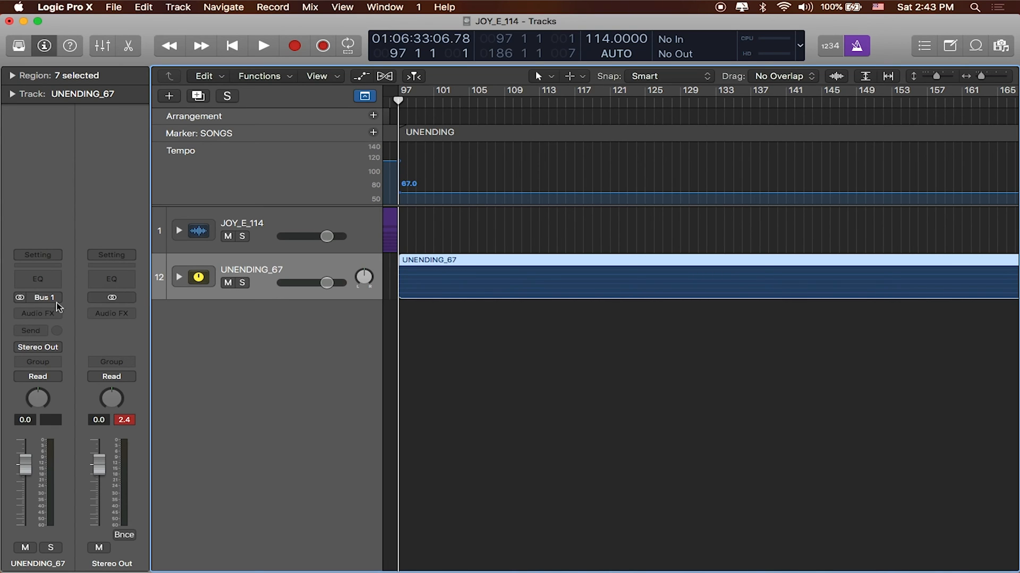
mouse_move(57, 350)
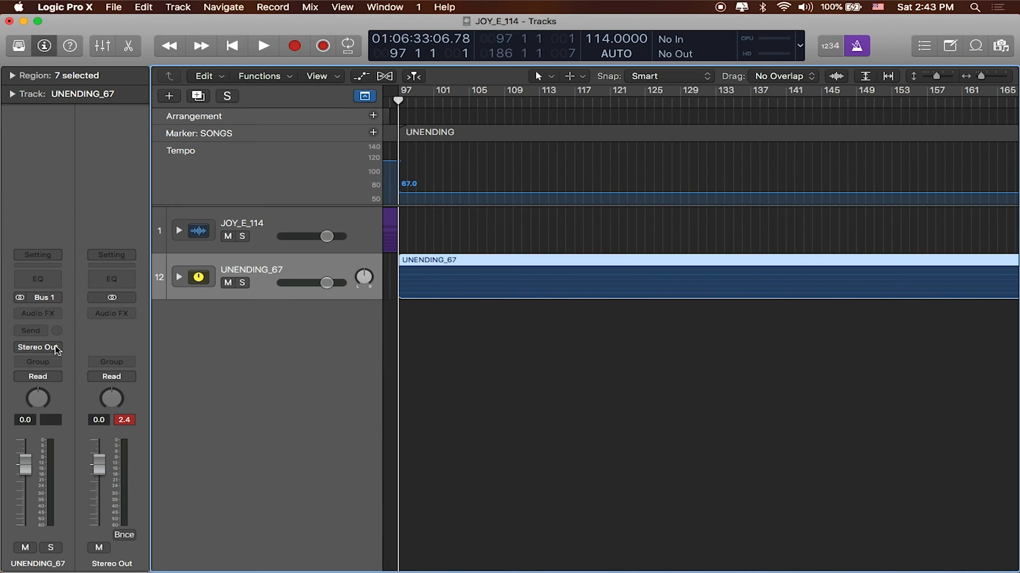
left_click(37, 346)
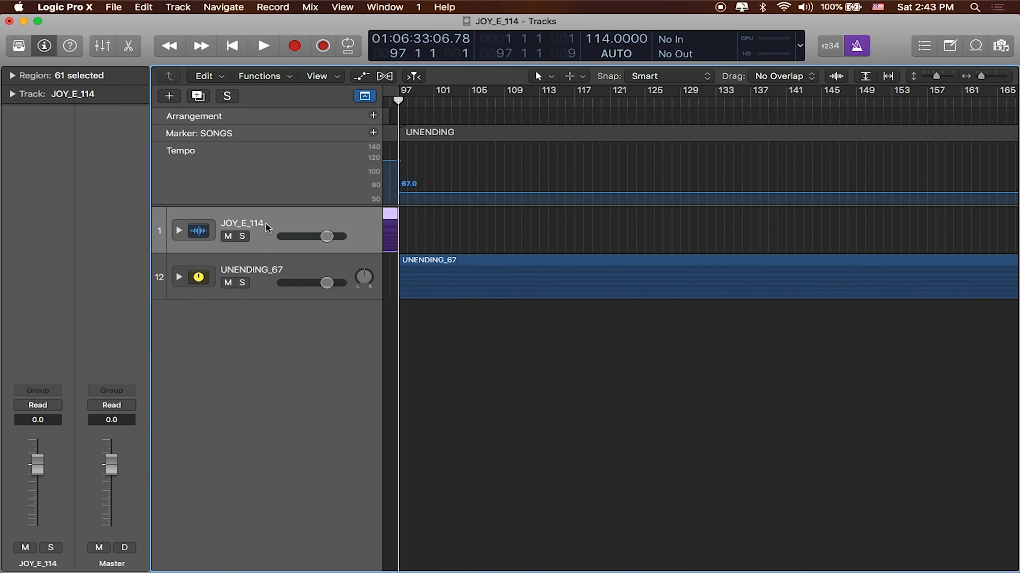
mouse_move(29, 570)
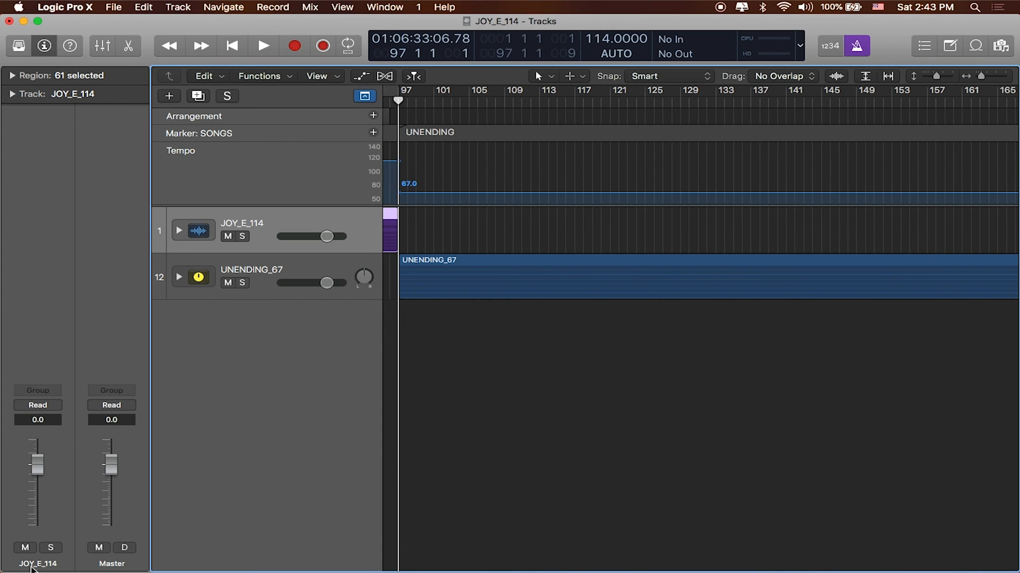
mouse_move(282, 269)
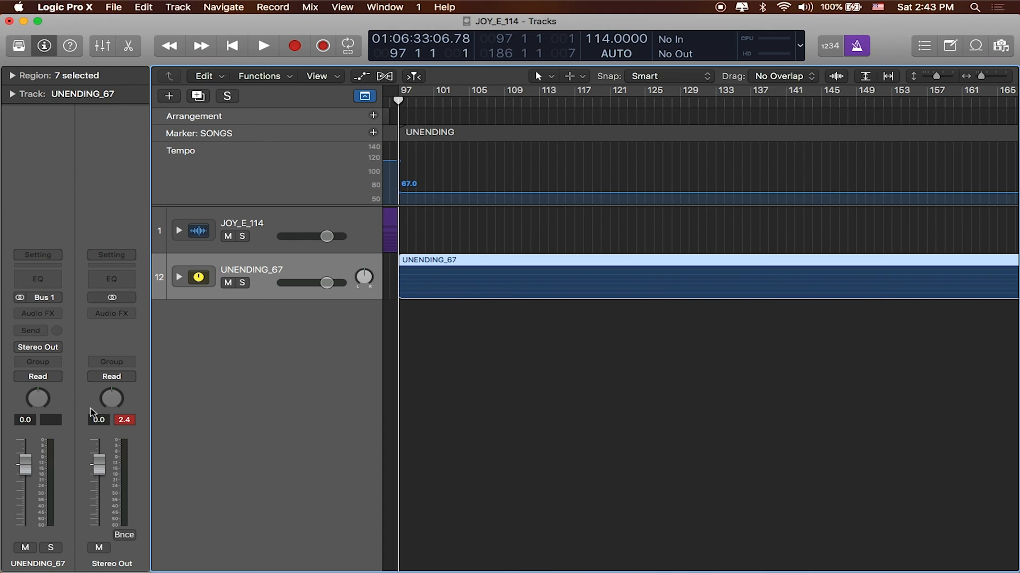
mouse_move(81, 365)
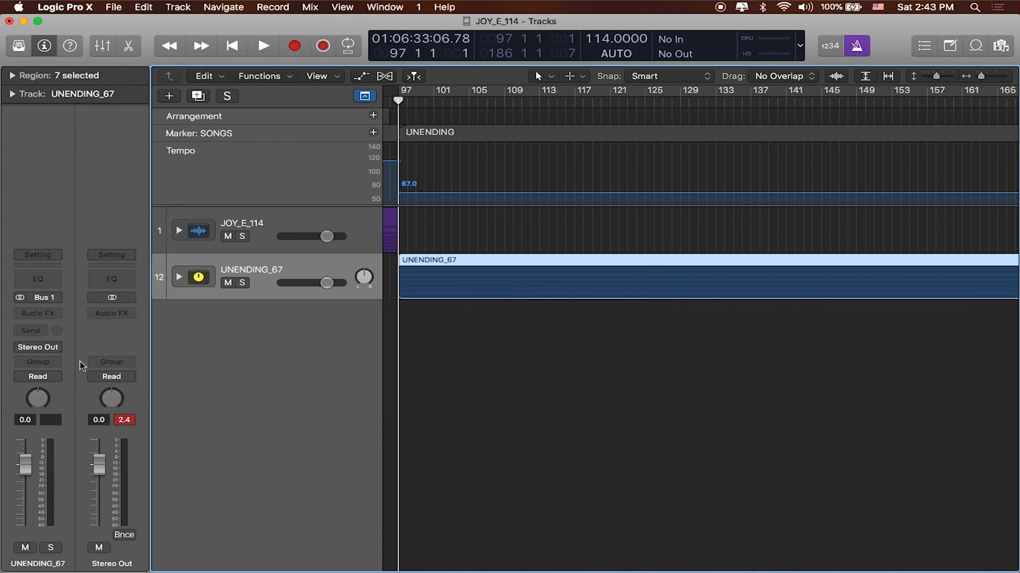
mouse_move(241, 252)
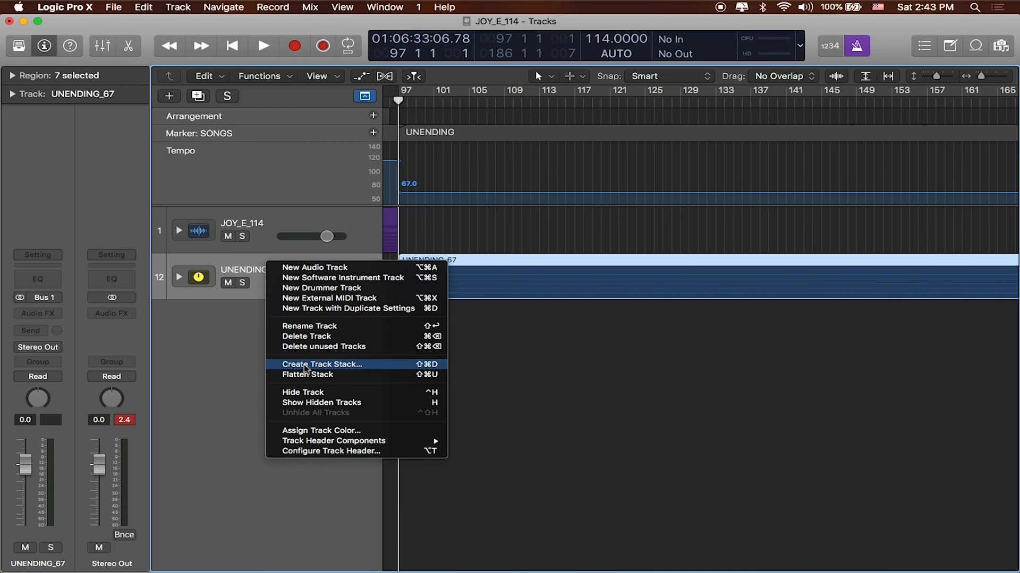
left_click(321, 364)
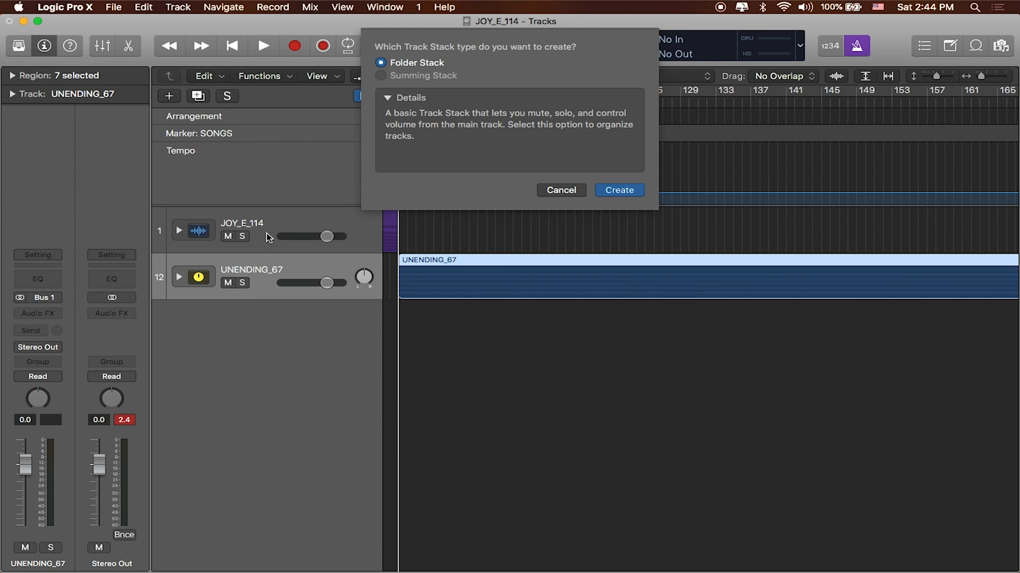
mouse_move(388, 79)
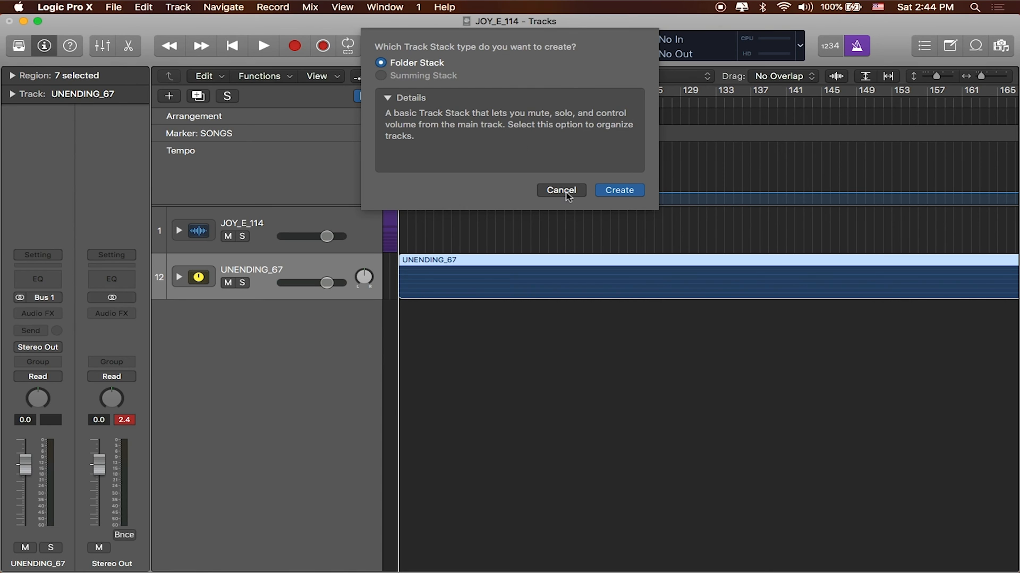
left_click(561, 190)
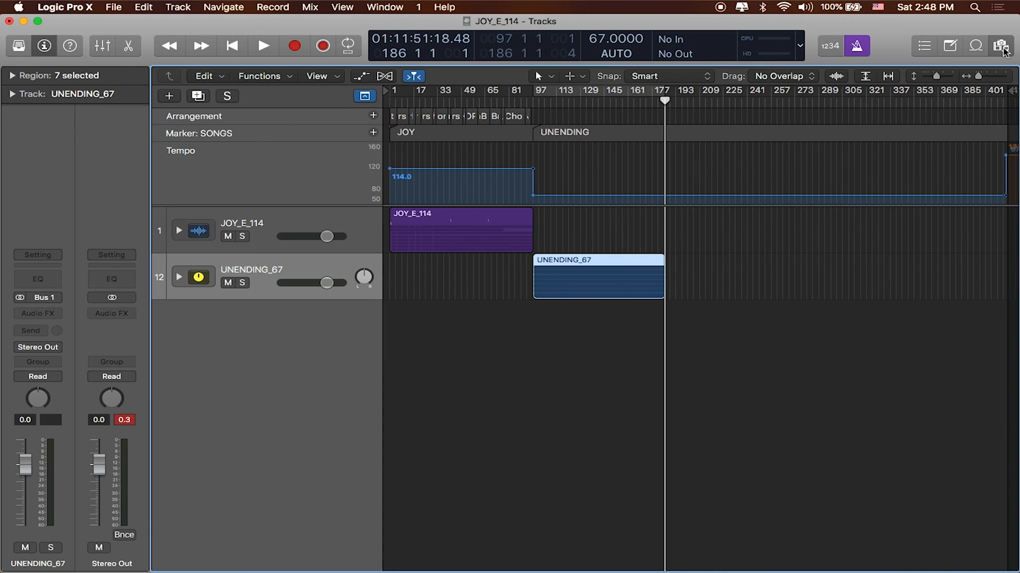
Import the five RUN STEM wav files, bass through synth, each onto its own new track
left_click(1002, 46)
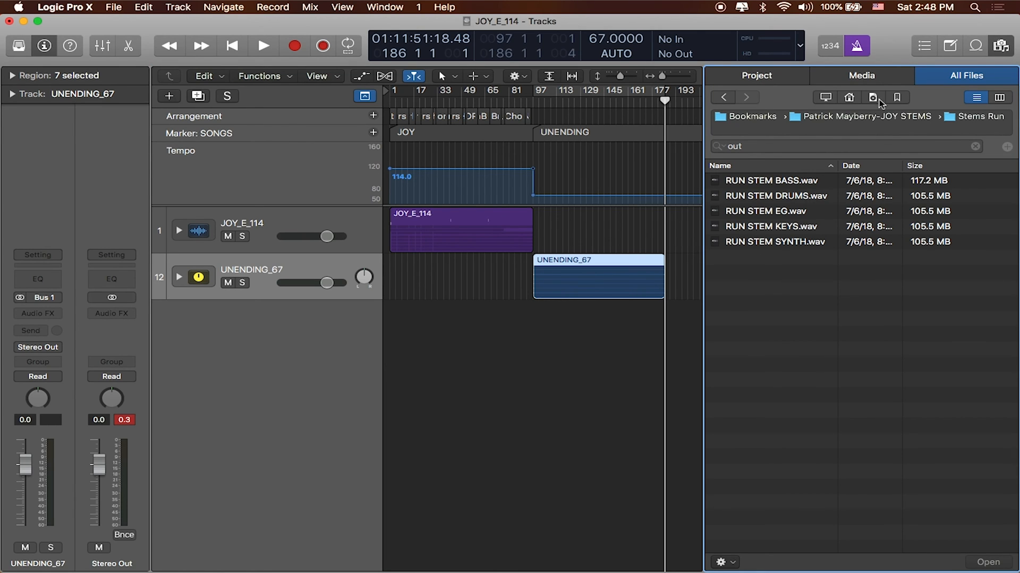
mouse_move(909, 98)
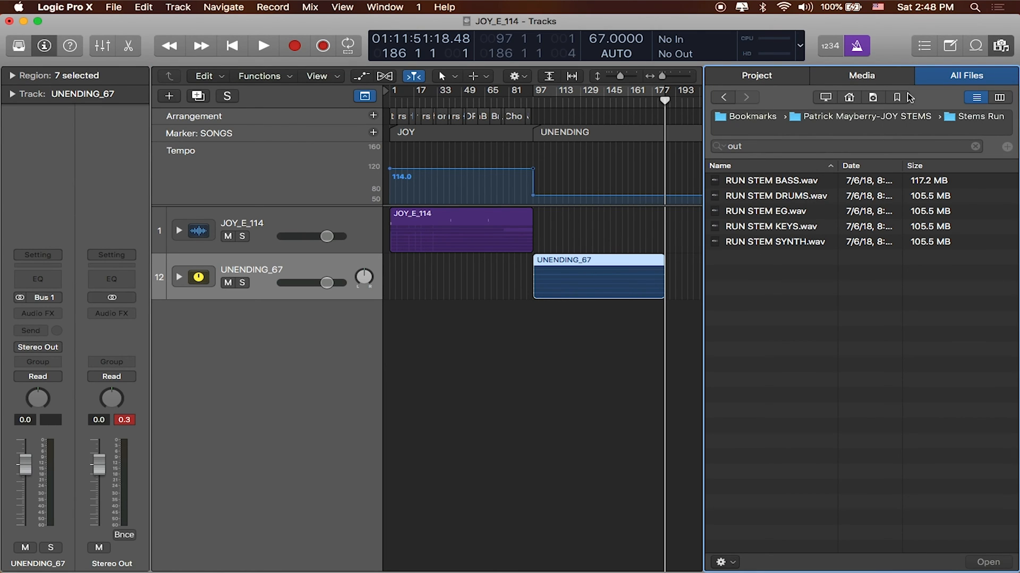
left_click(722, 97)
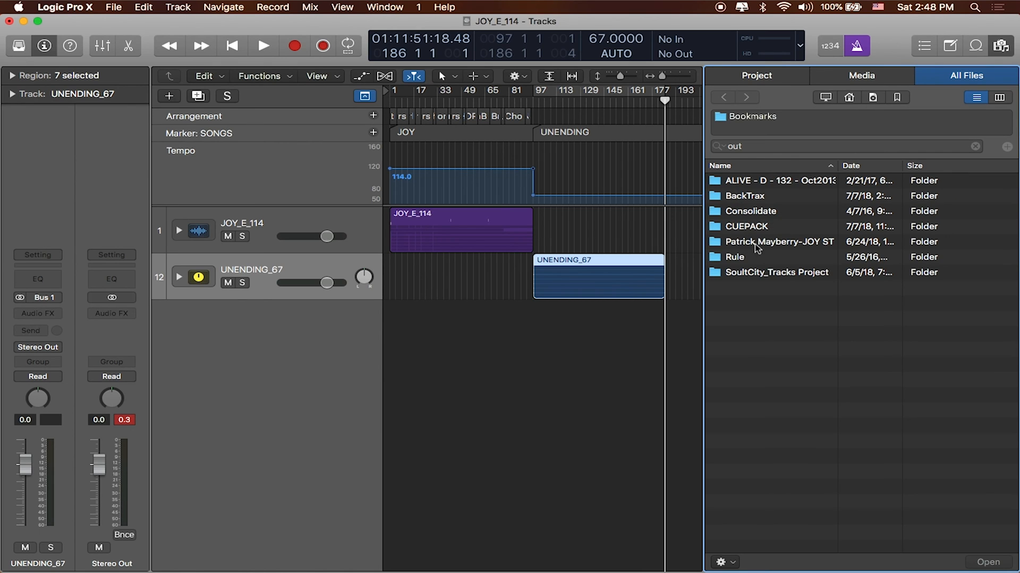
double_click(779, 243)
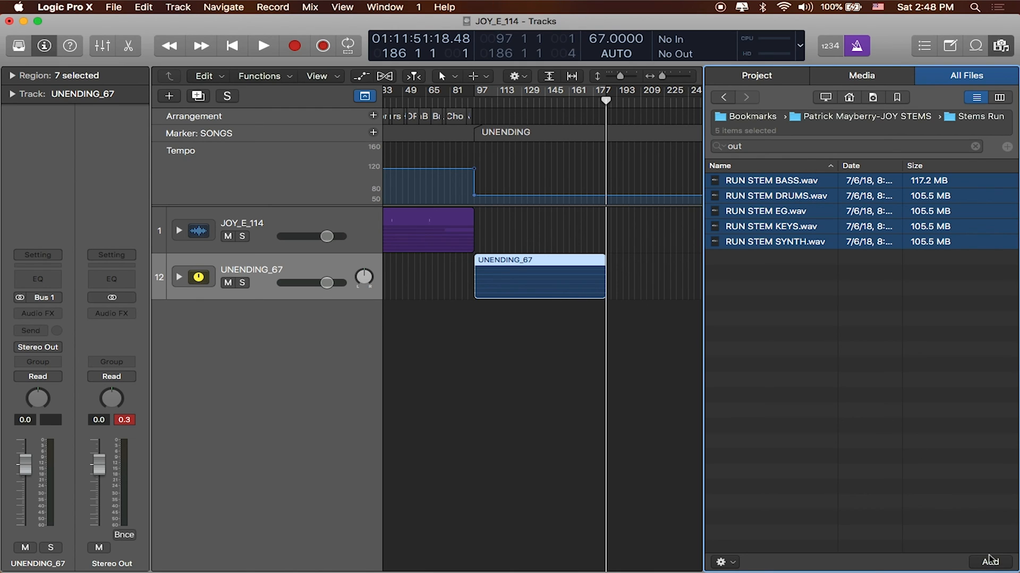
left_click(989, 562)
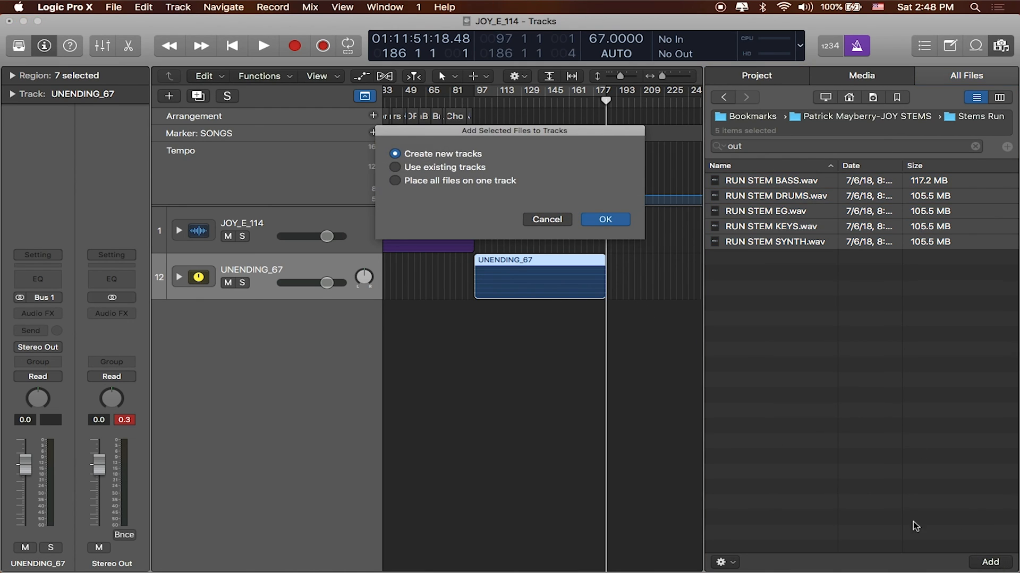
left_click(603, 219)
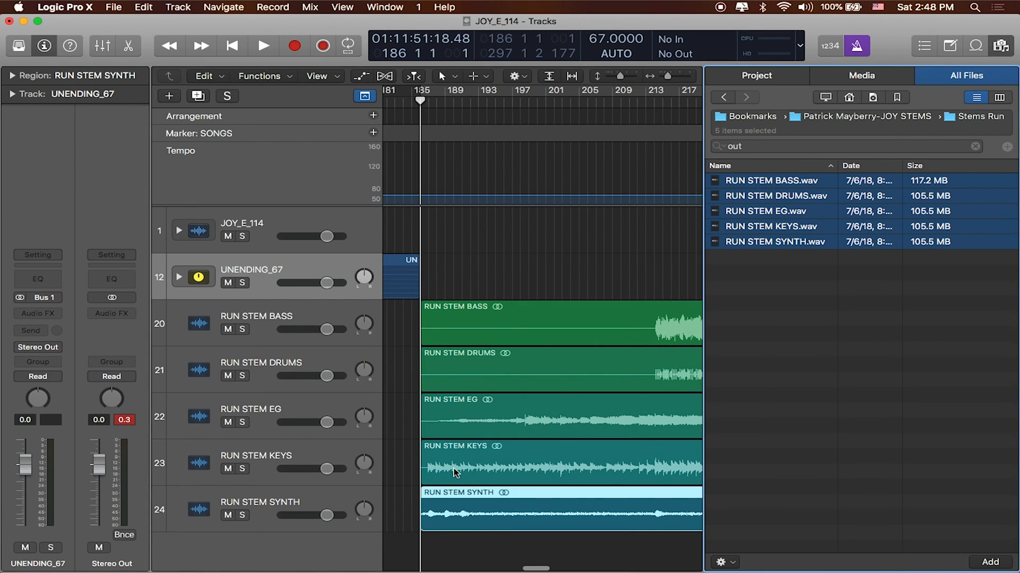
Adapt the project tempo to the RUN stem regions (about 138 BPM) and play from bar 186 to check
right_click(455, 463)
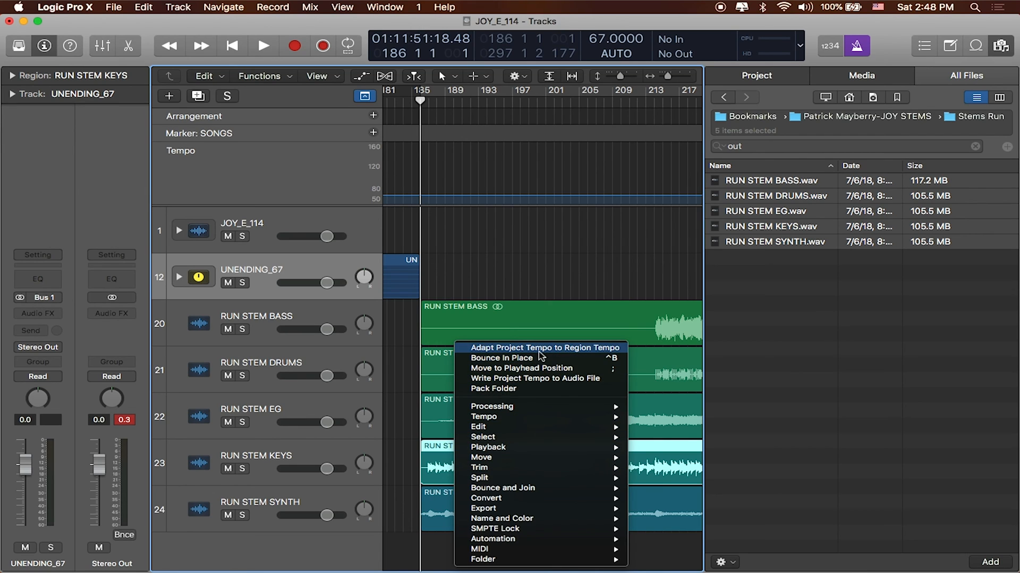
mouse_move(535, 352)
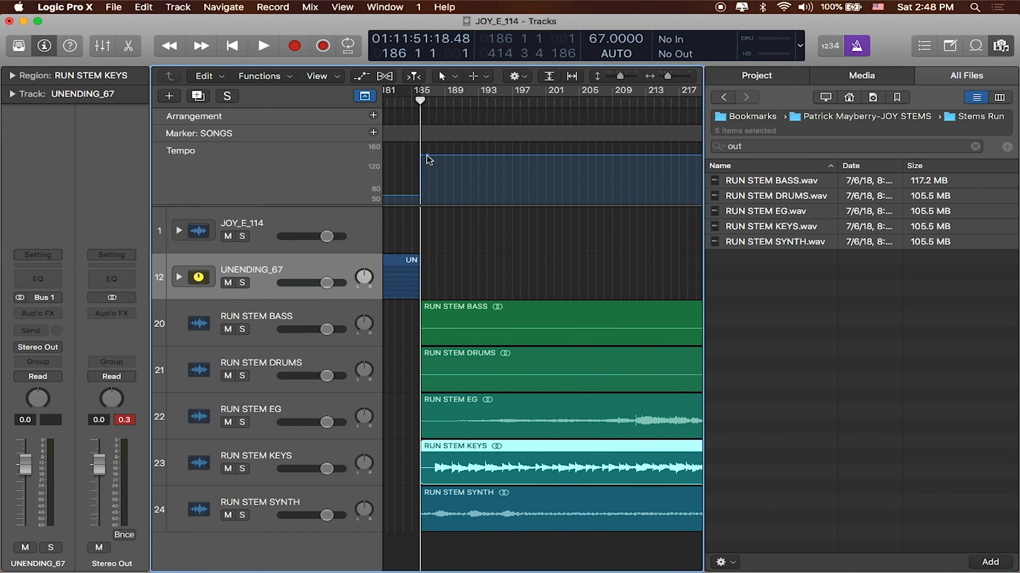
mouse_move(447, 351)
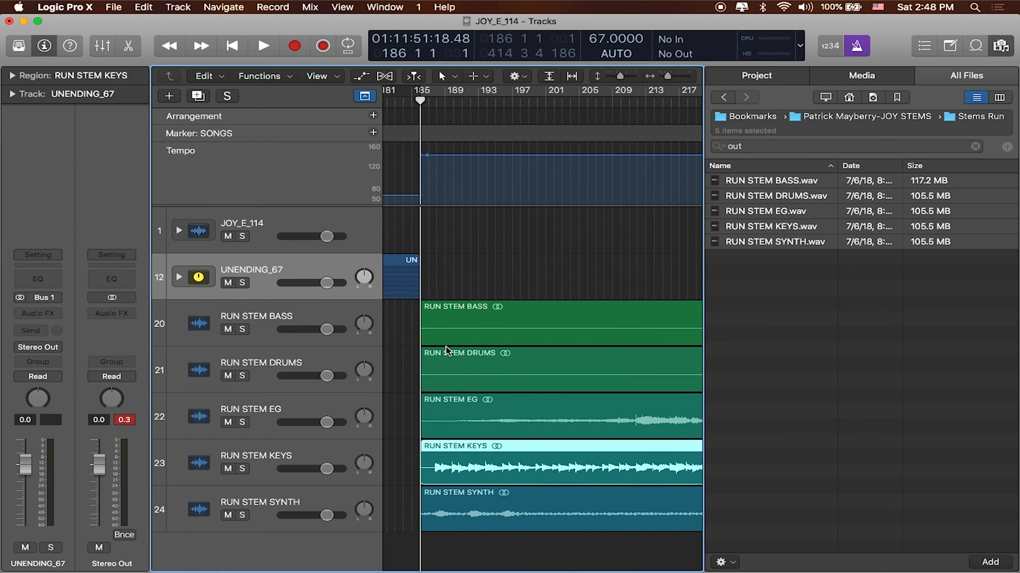
left_click(264, 46)
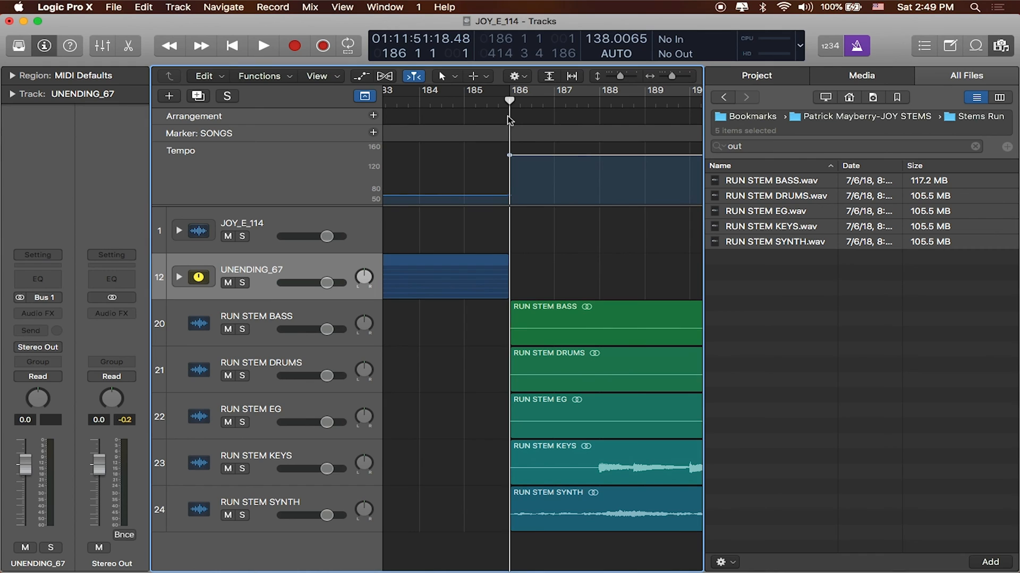
left_click(262, 46)
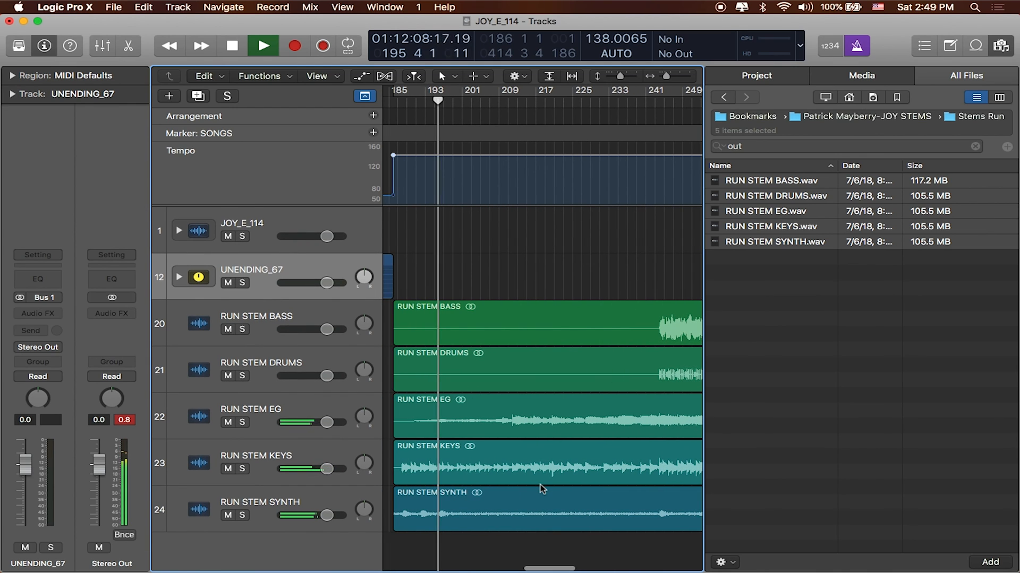
left_click(263, 45)
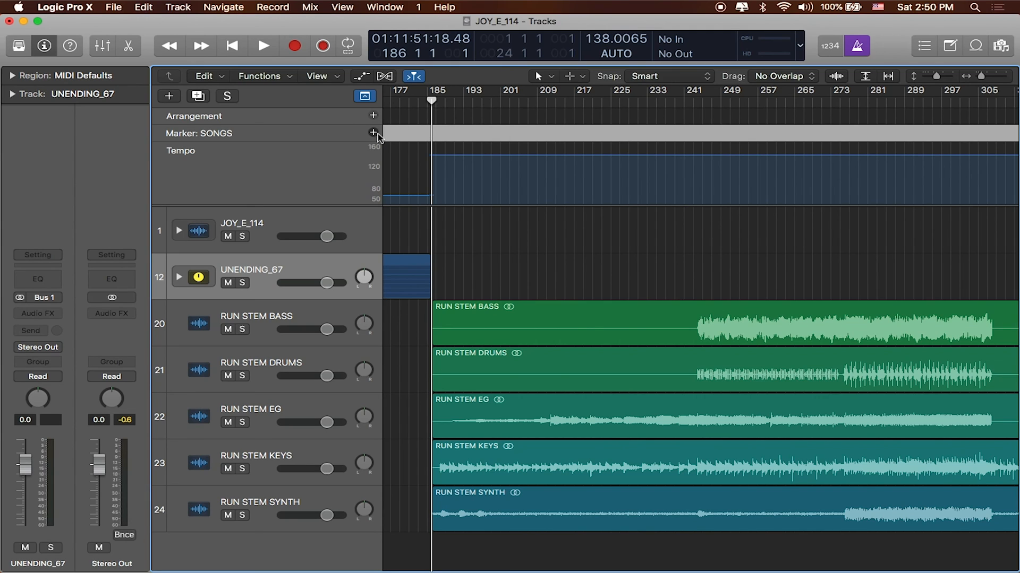
Add a SONGS marker at bar 186 and name it RUN
left_click(373, 134)
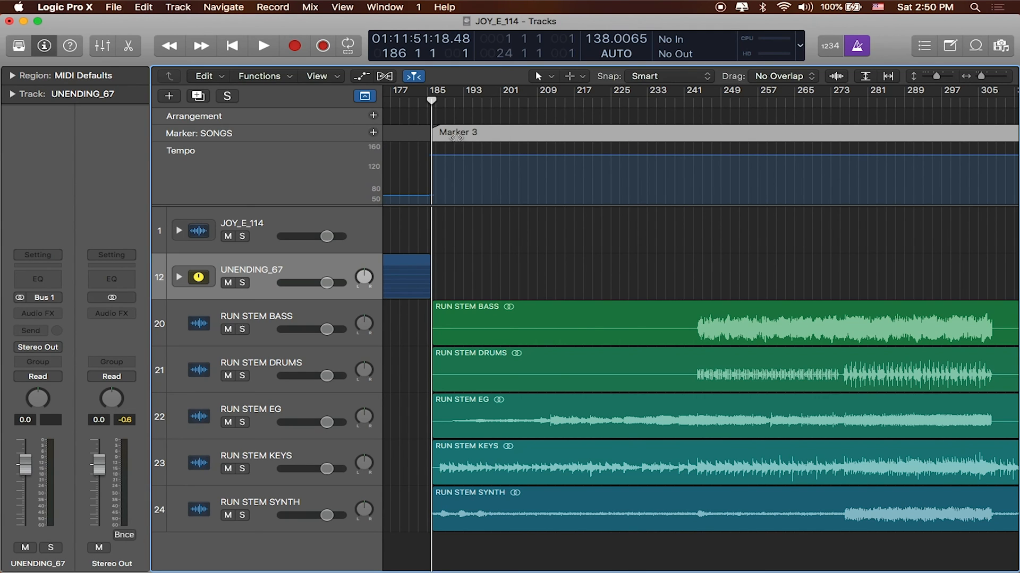
double_click(458, 132)
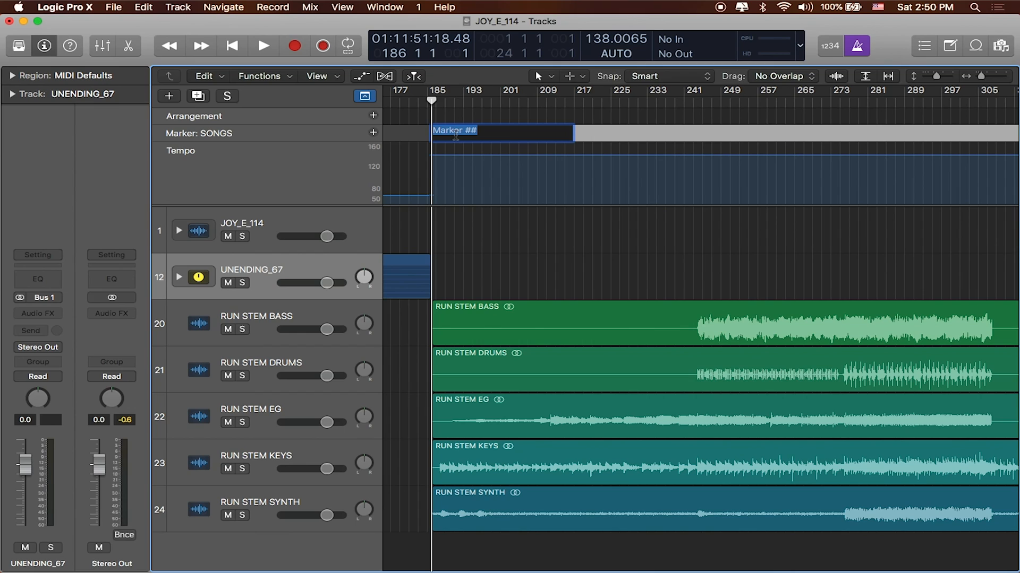
type("RUN")
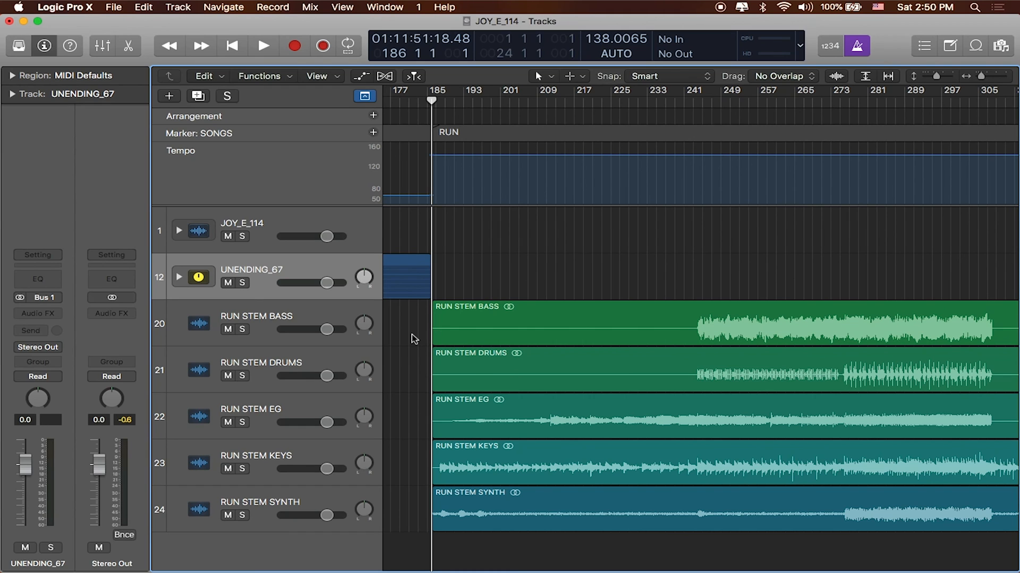
left_click(261, 323)
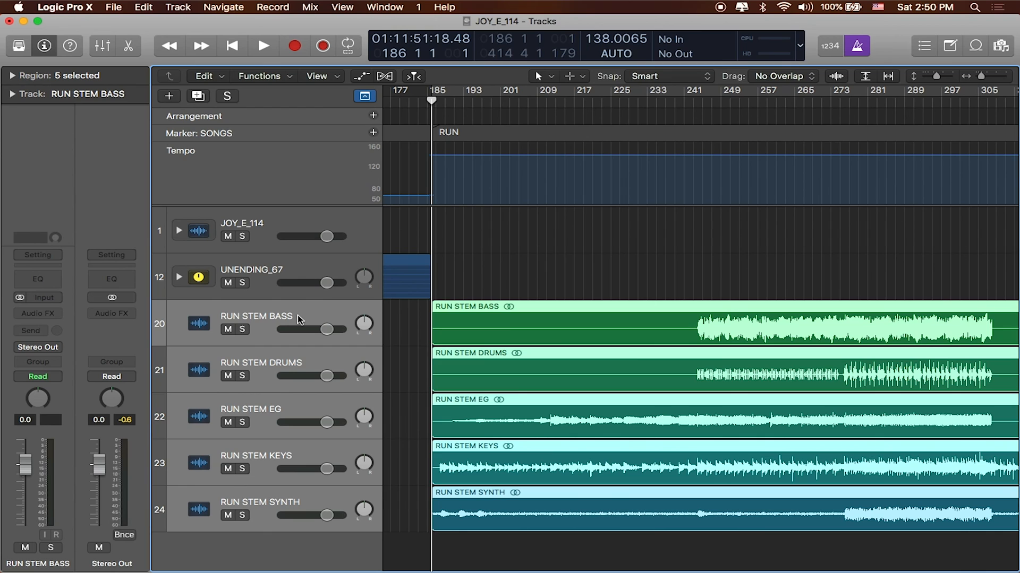
Group the five selected Run stem tracks into a summing stack
right_click(273, 324)
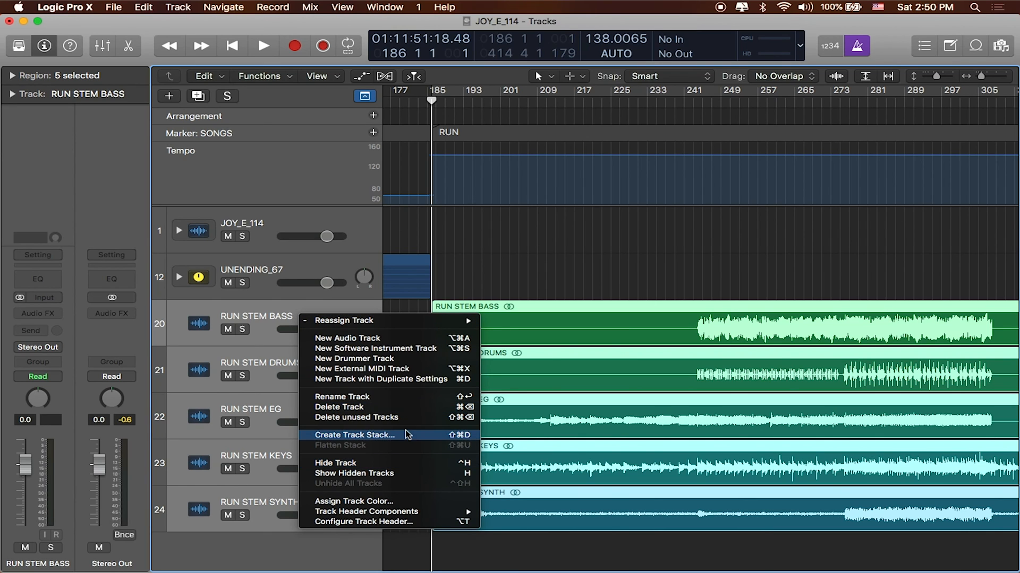
left_click(354, 435)
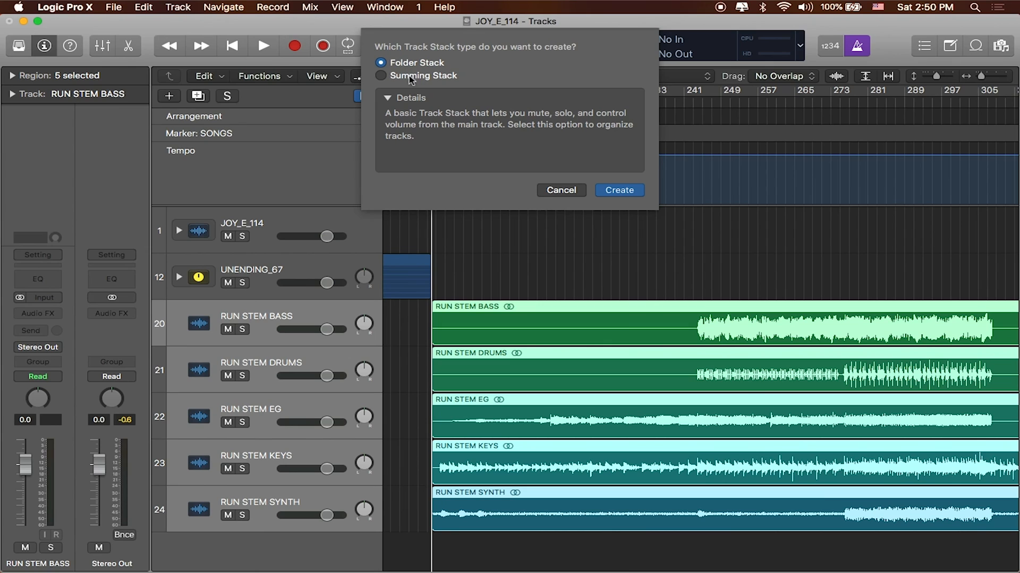
left_click(380, 75)
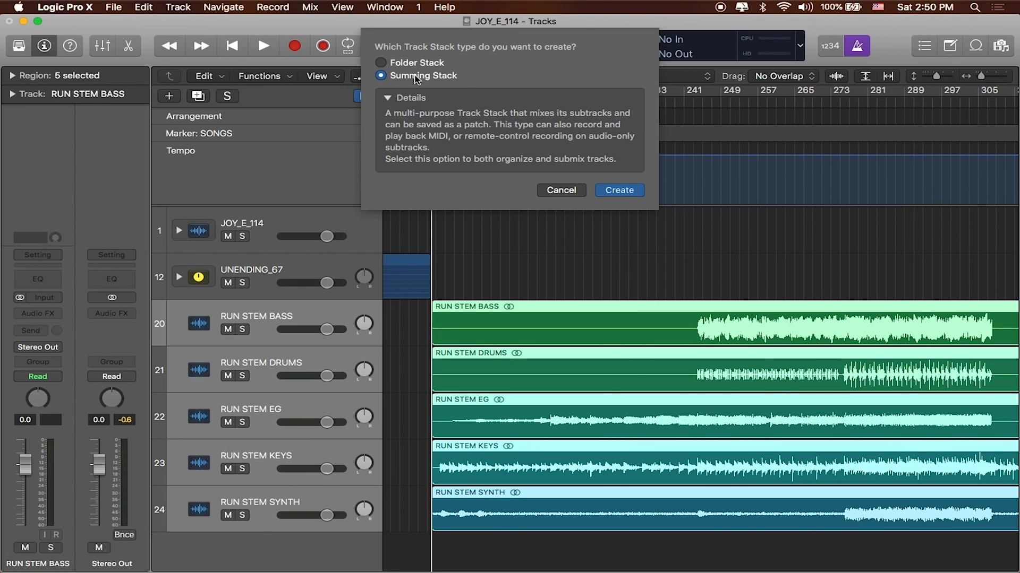
mouse_move(585, 174)
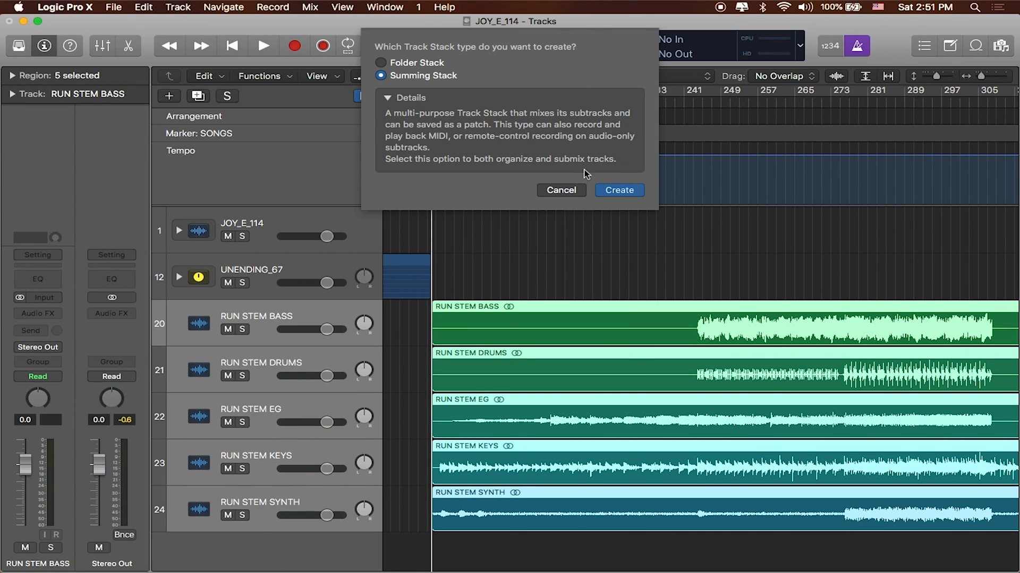
left_click(617, 190)
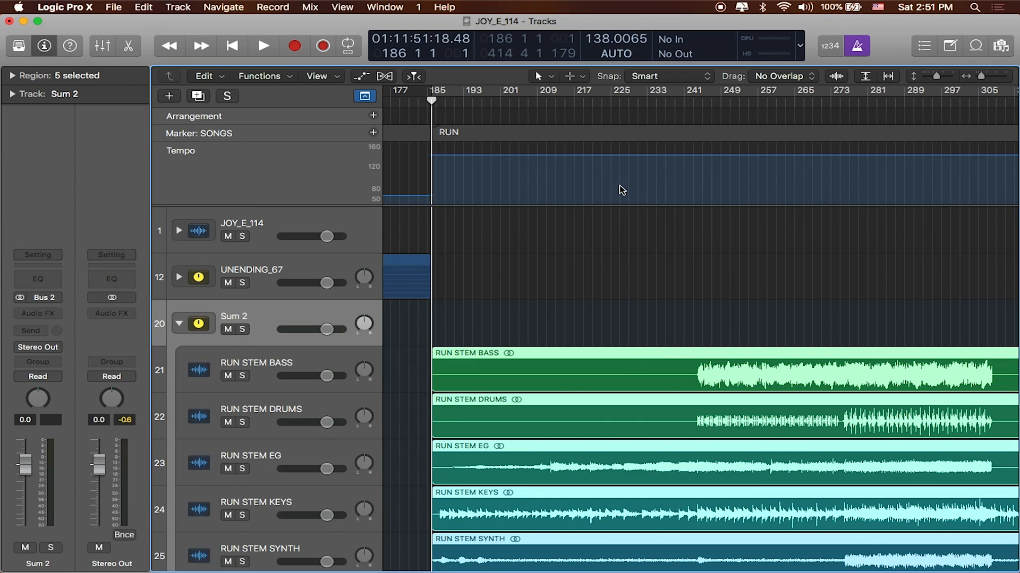
Rename the new Sum 2 stack to RUN_138
double_click(234, 316)
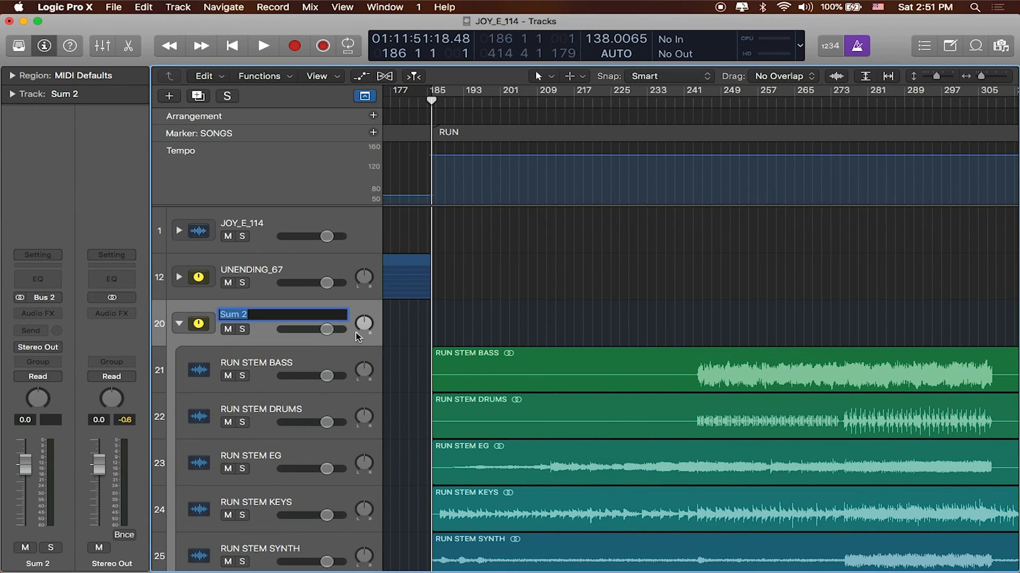
mouse_move(355, 336)
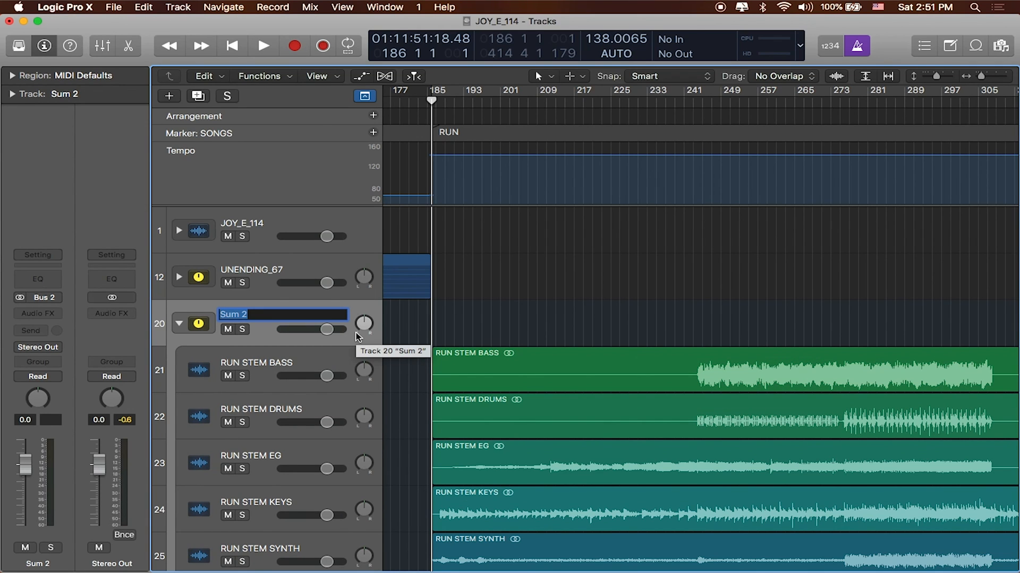
type("RUN_")
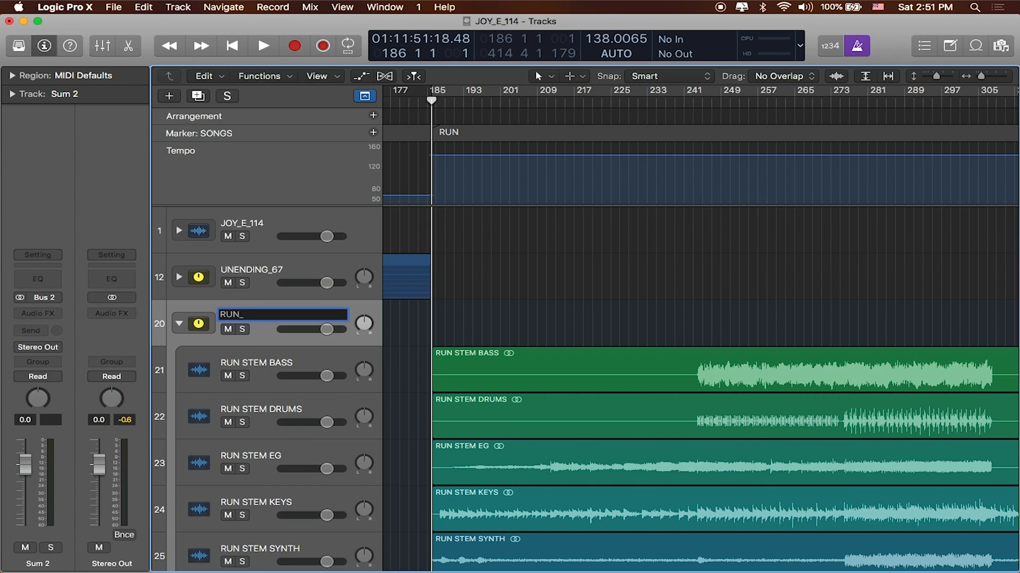
type("138_")
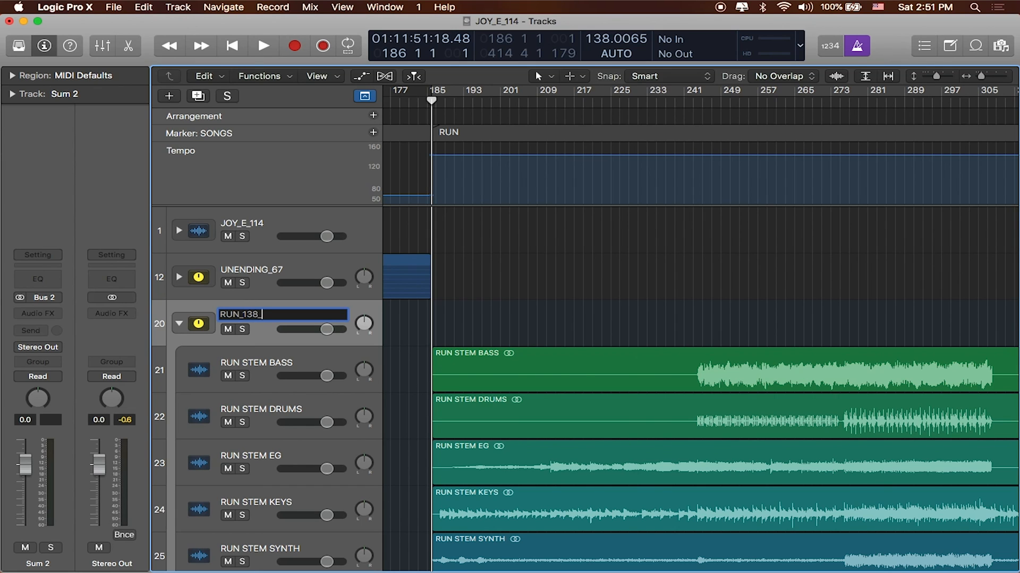
key("backspace")
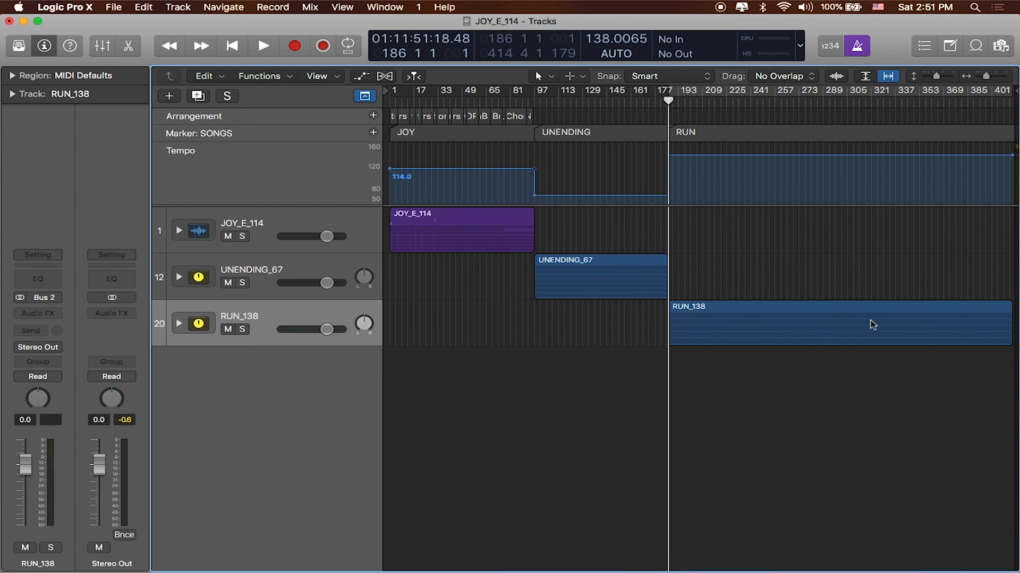
mouse_move(738, 292)
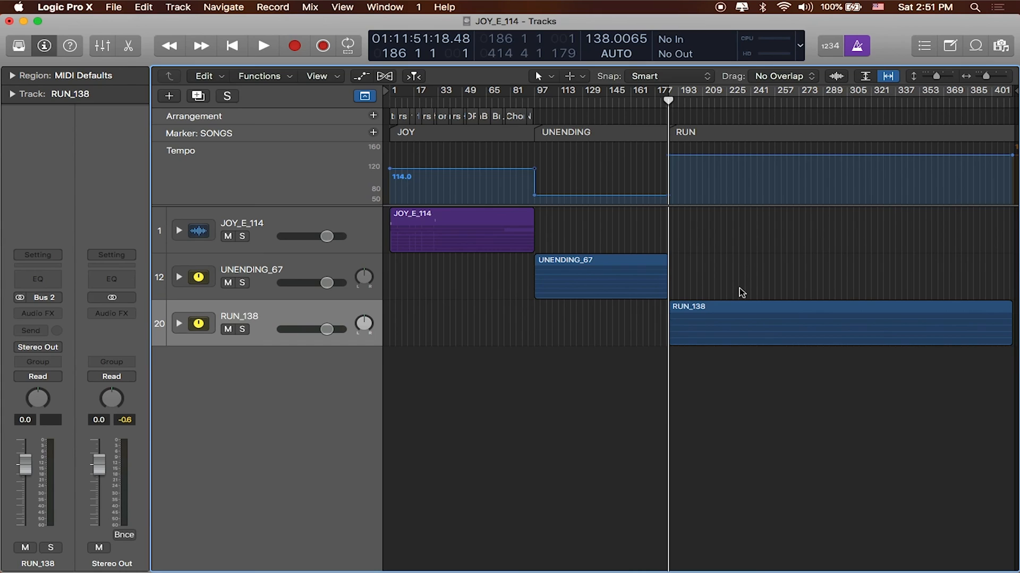